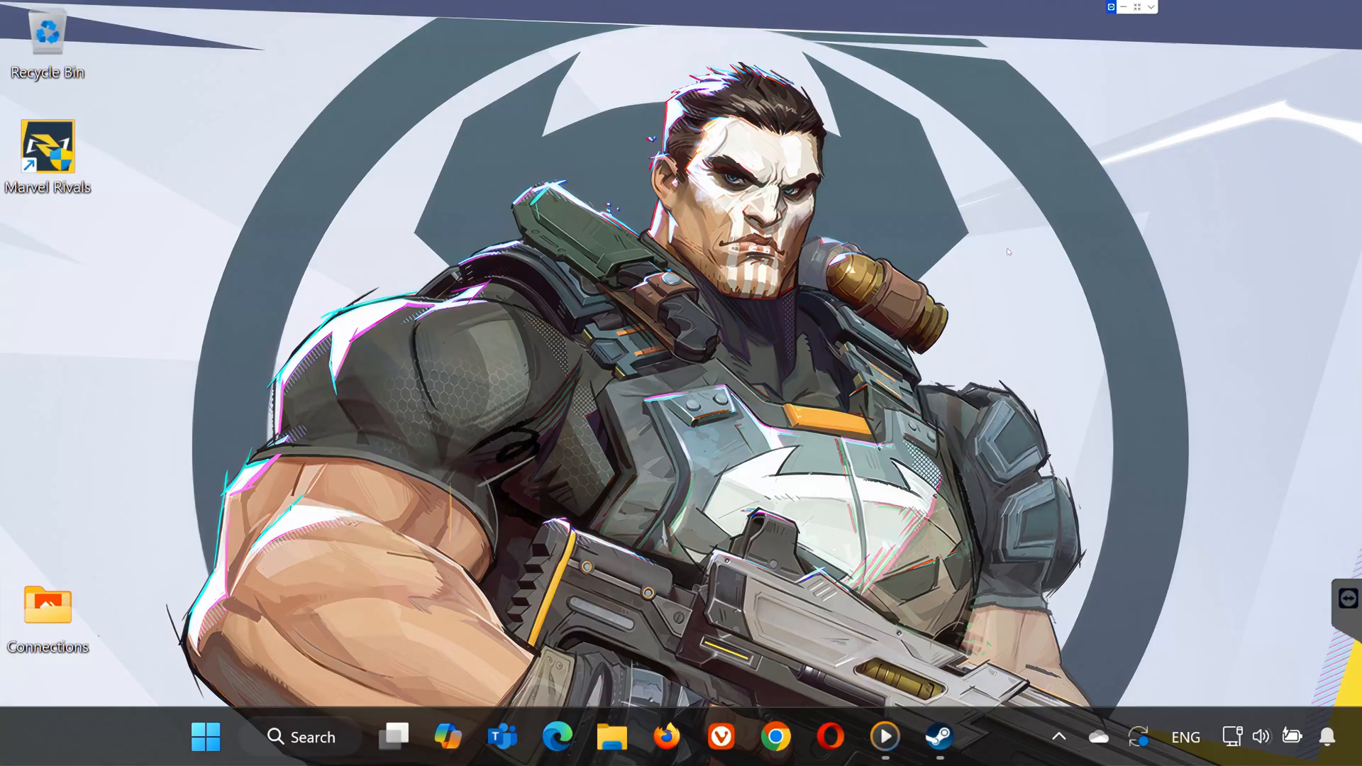
pyautogui.moveTo(956, 392)
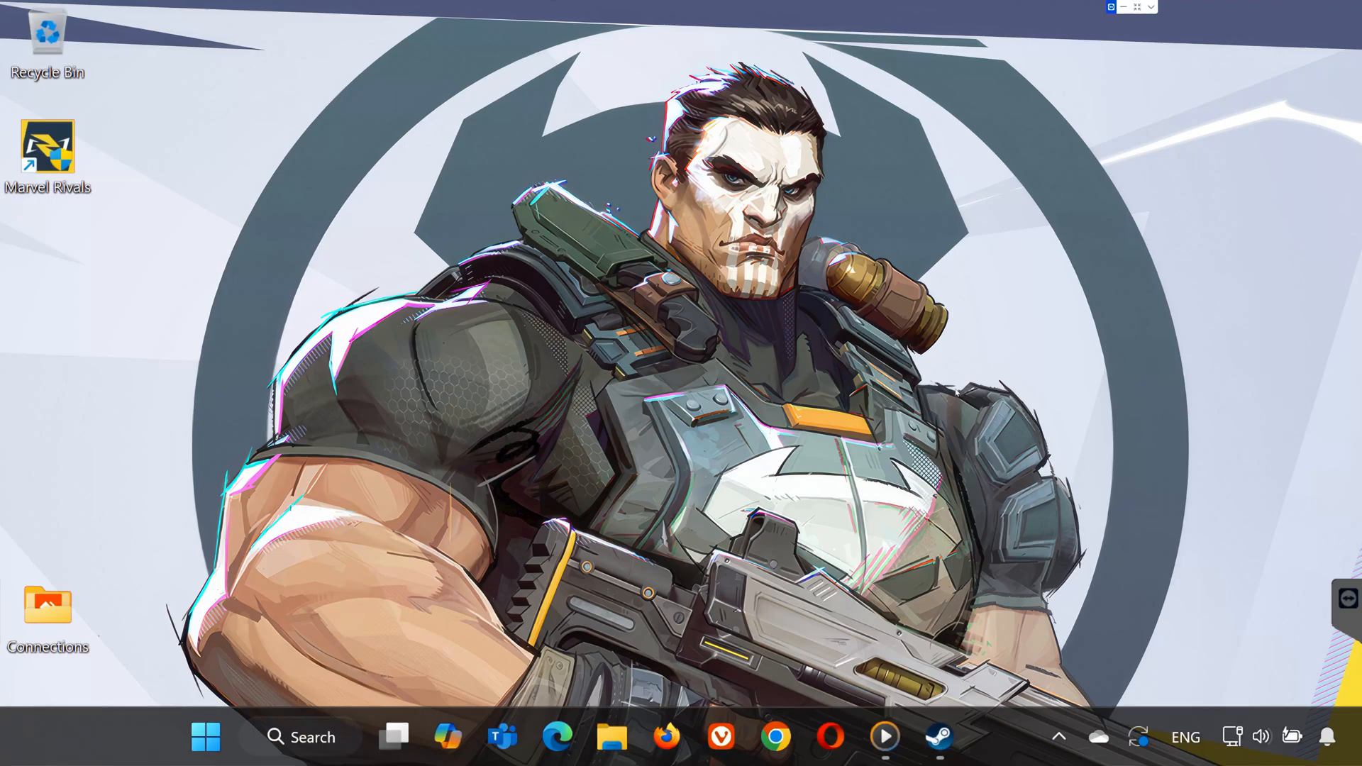
pyautogui.moveTo(968, 444)
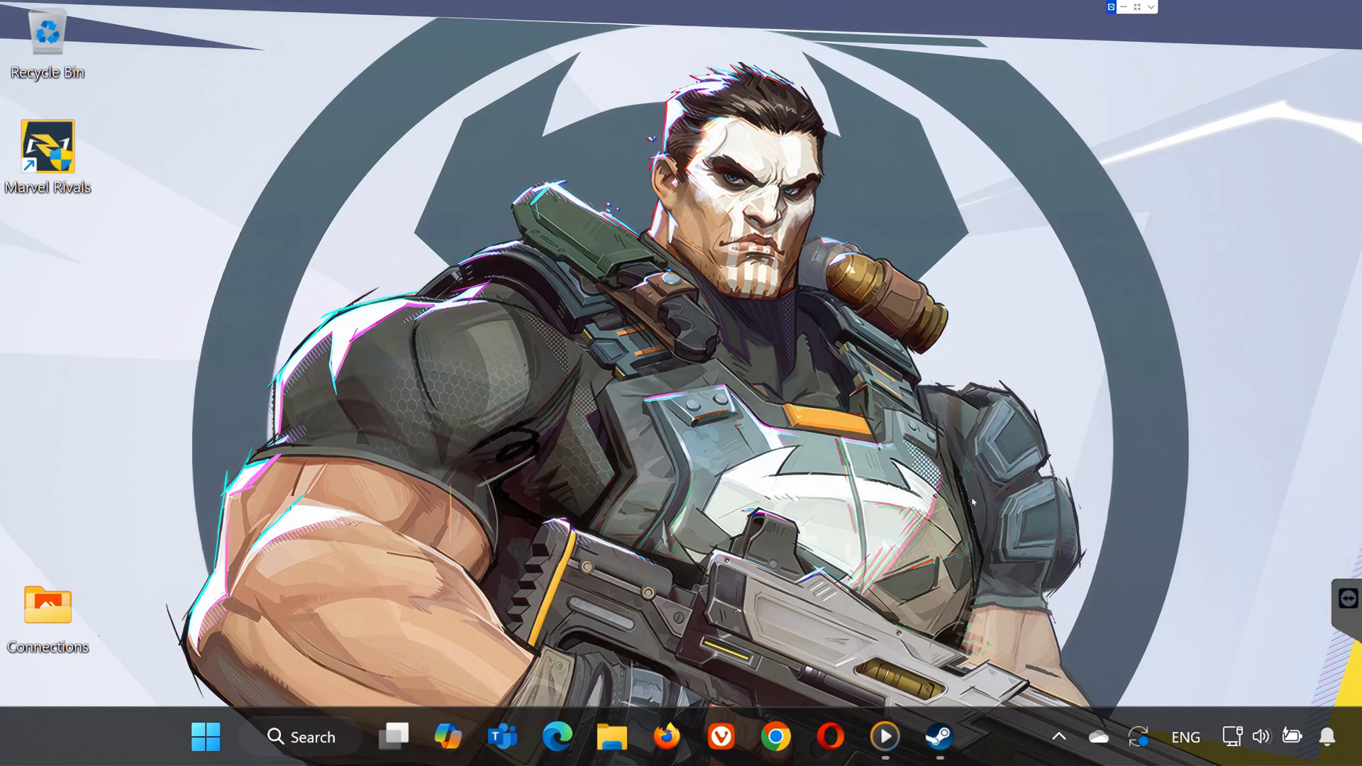
pyautogui.moveTo(978, 525)
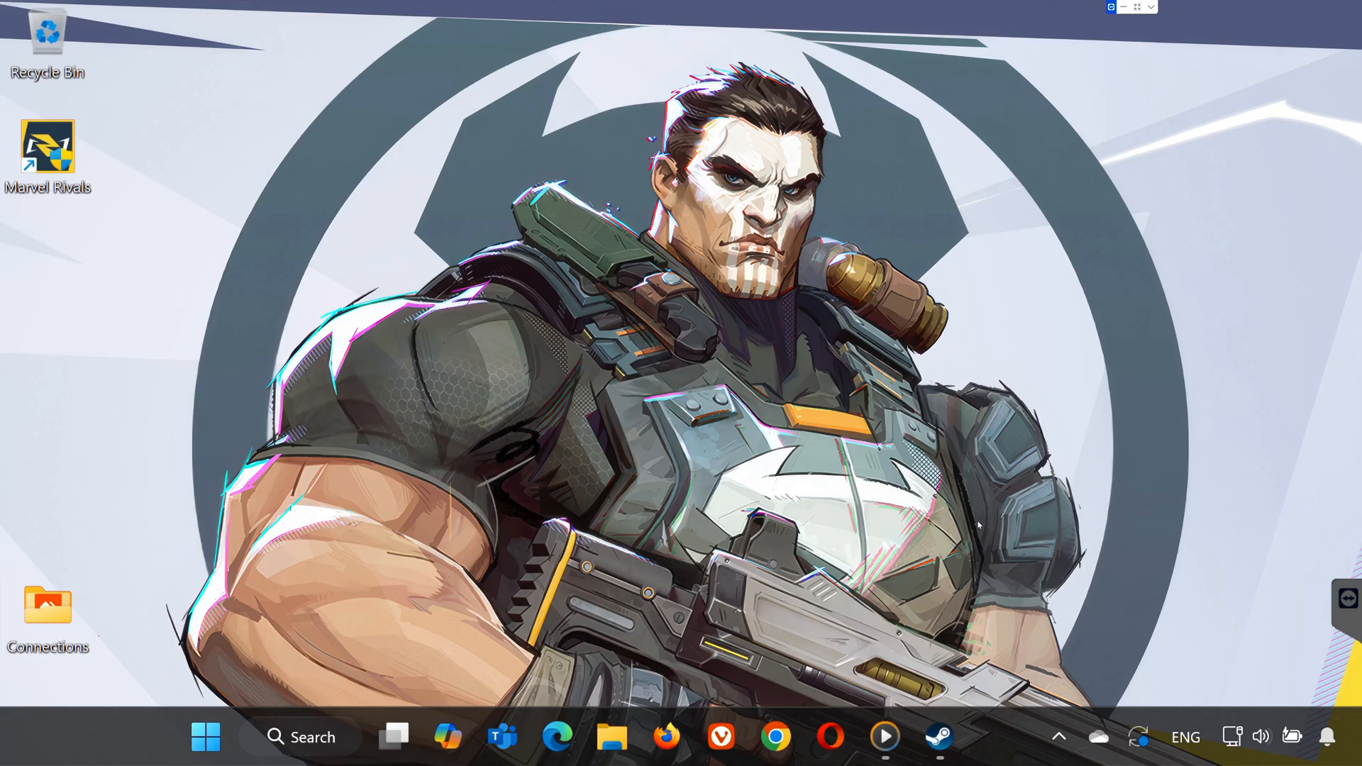
pyautogui.moveTo(966, 654)
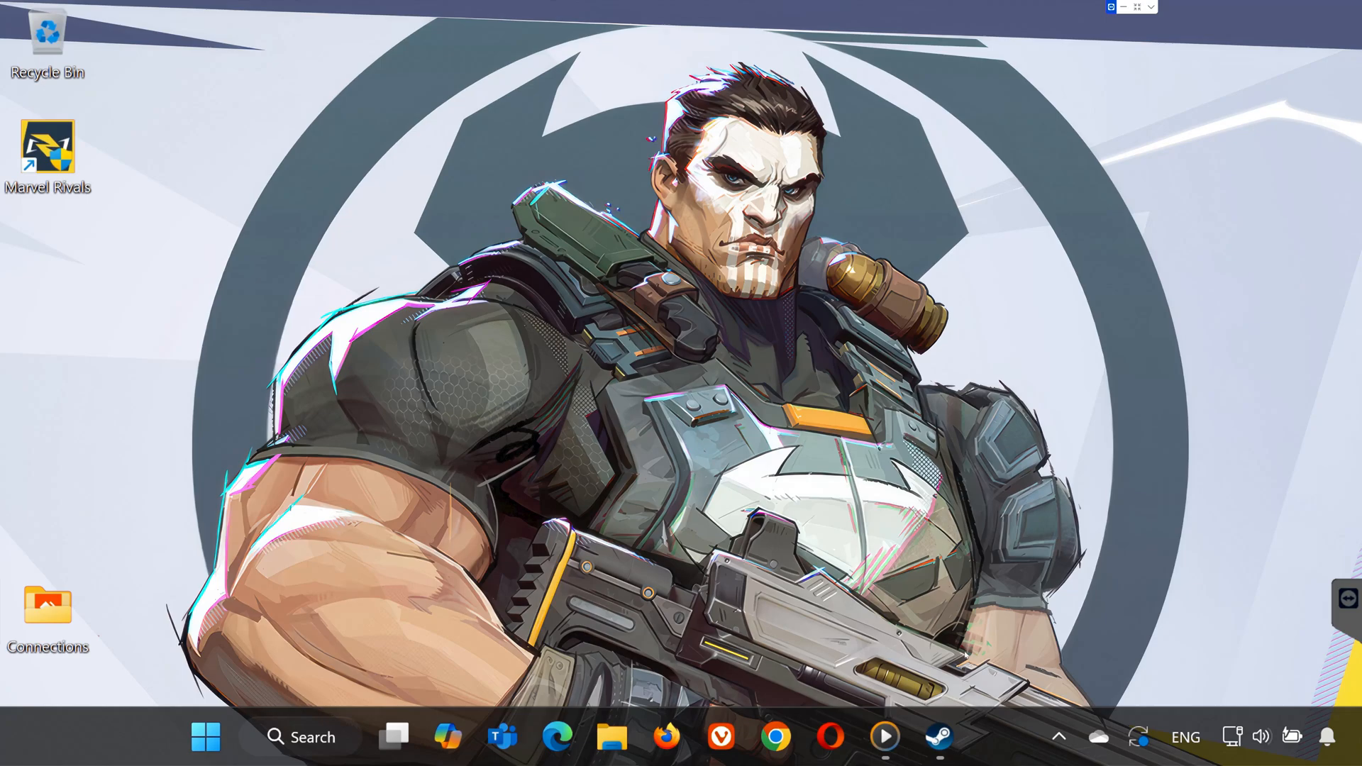
# Open the Installed Files properties for Marvel Rivals, the 55.25 GB install on D:
pyautogui.click(937, 736)
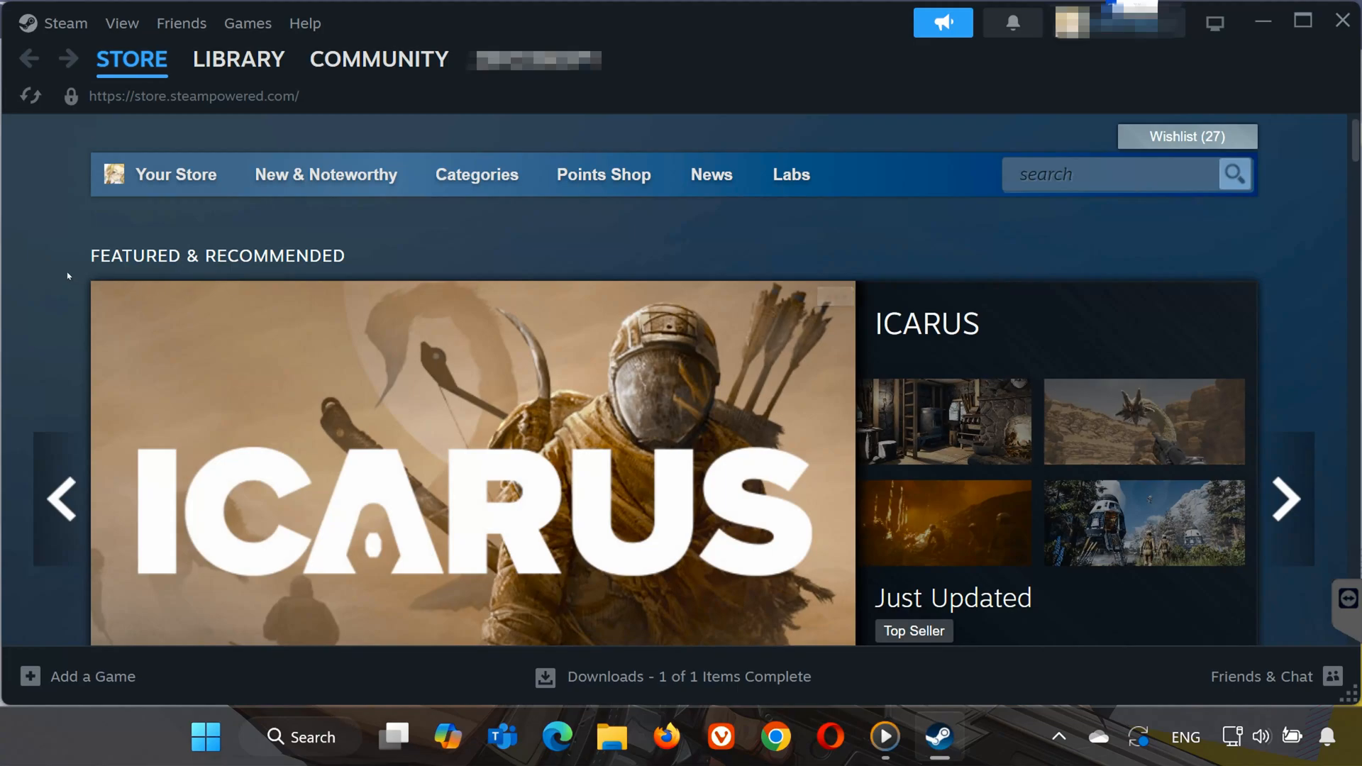
pyautogui.moveTo(416, 255)
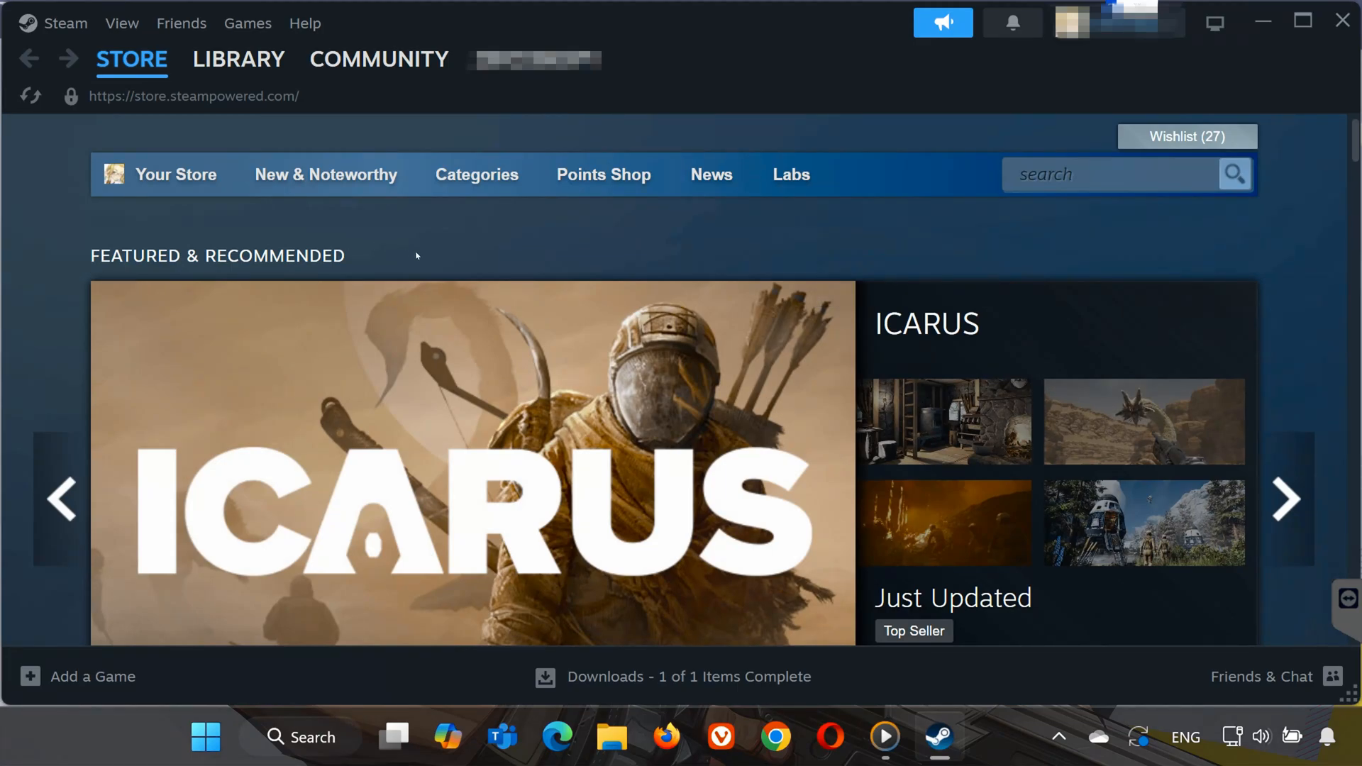
pyautogui.click(239, 59)
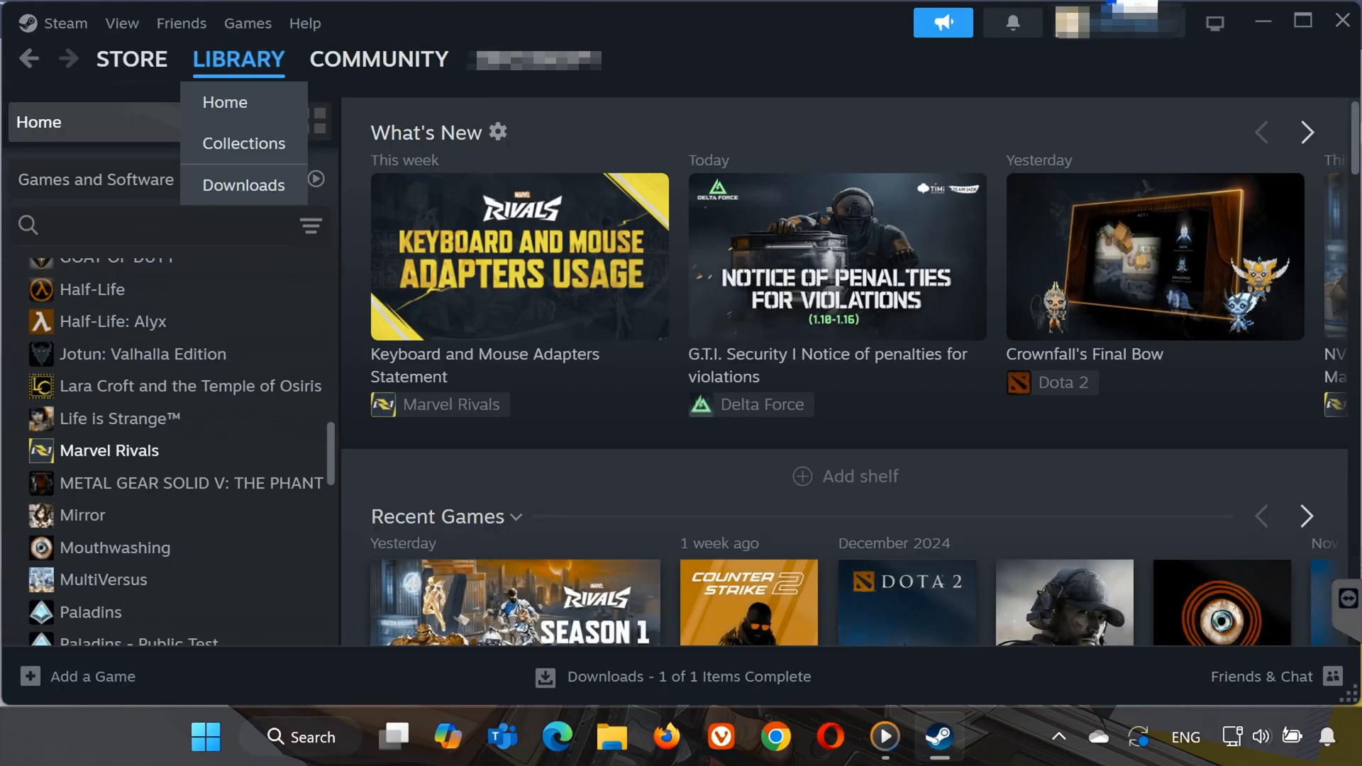
pyautogui.rightClick(108, 449)
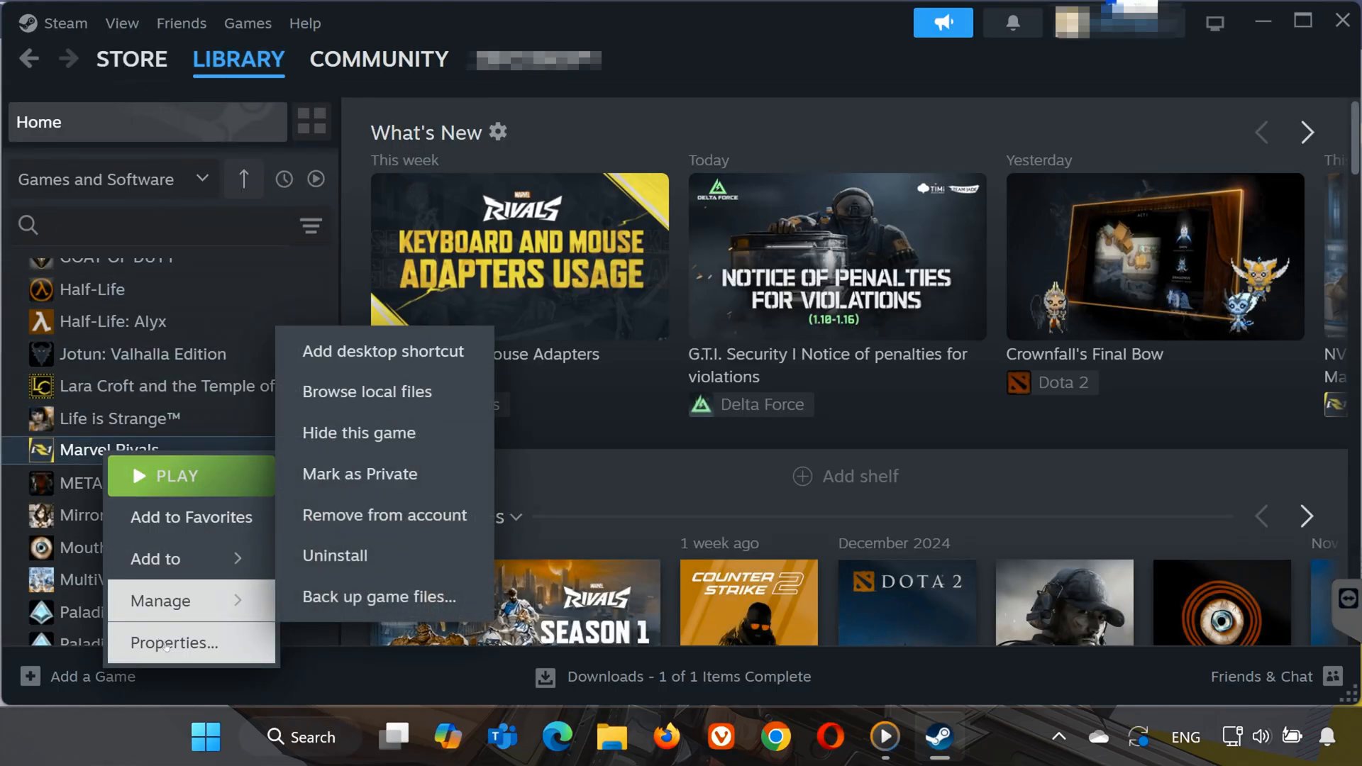
pyautogui.click(172, 642)
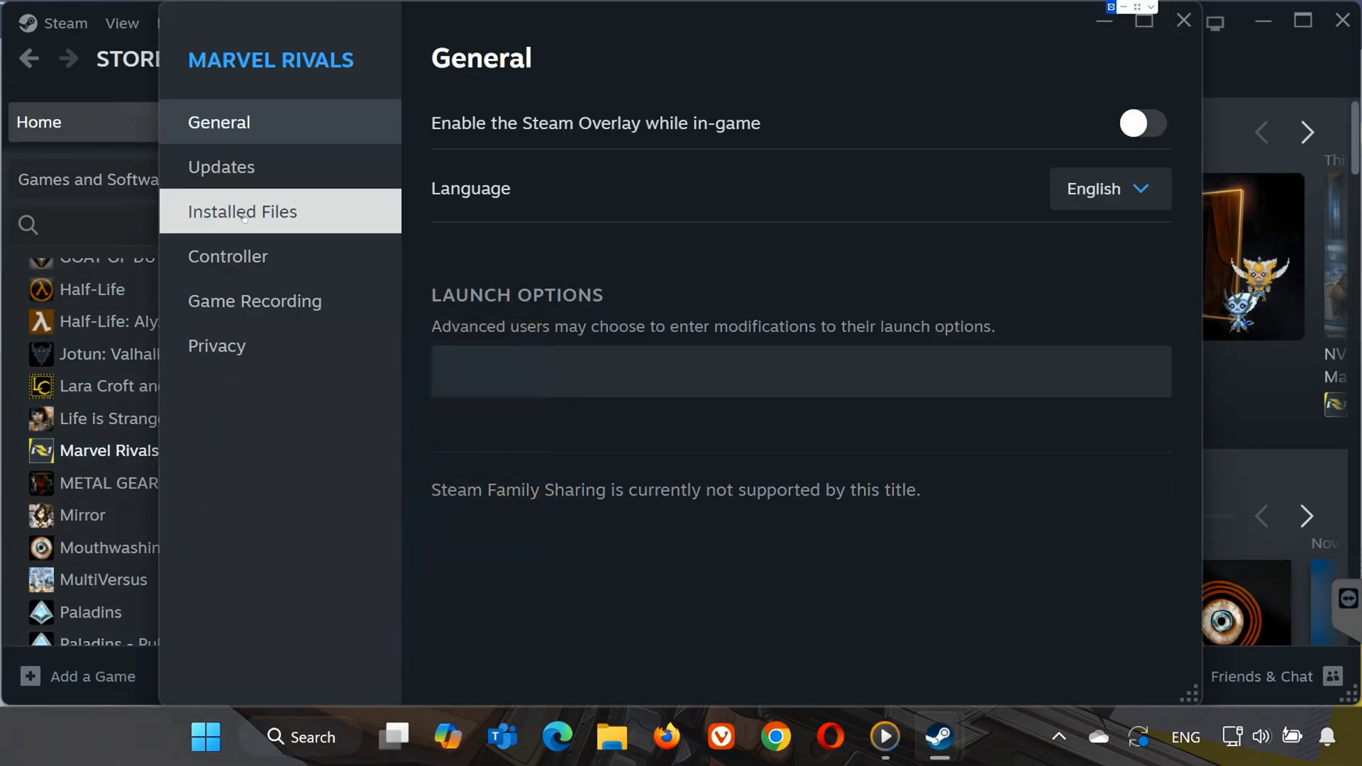
pyautogui.click(243, 211)
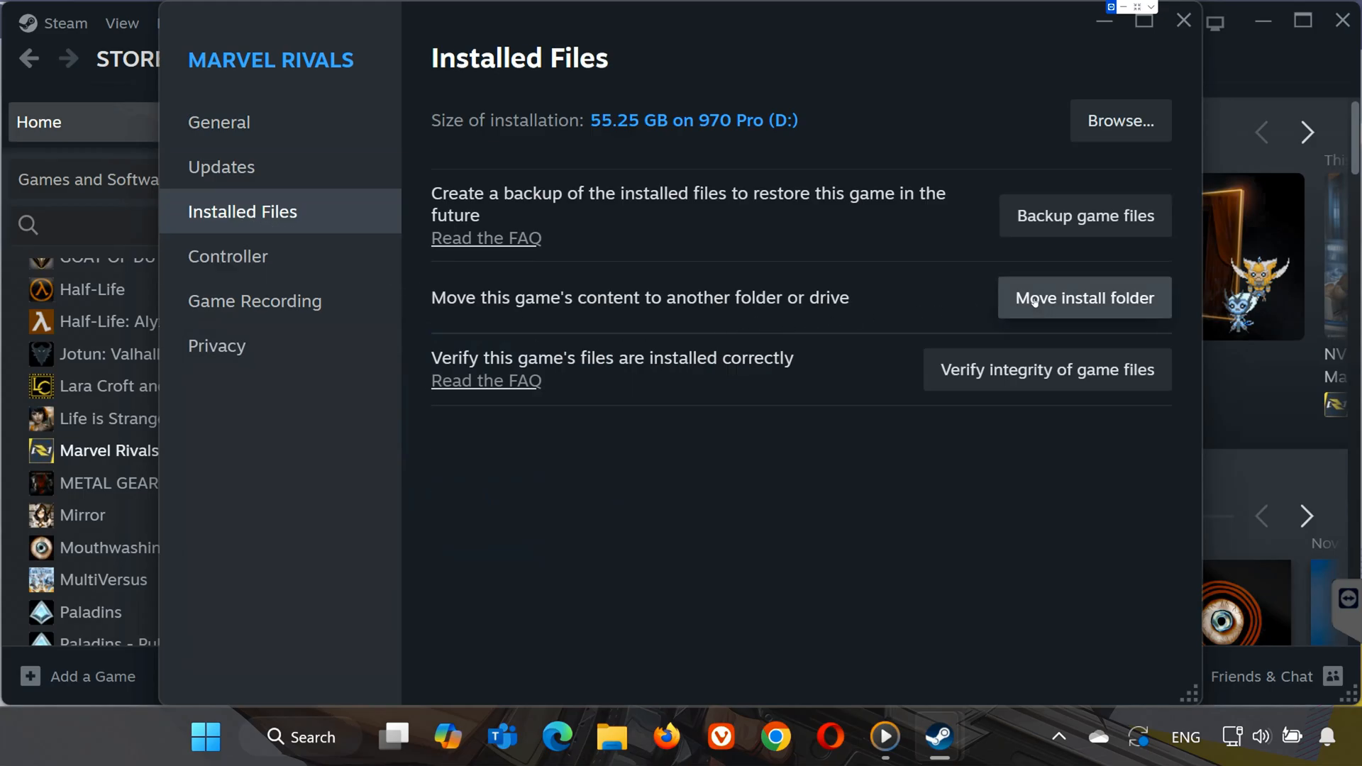
# Choose OS (C:) in the Move Content dialog, then close it without moving
pyautogui.click(1083, 297)
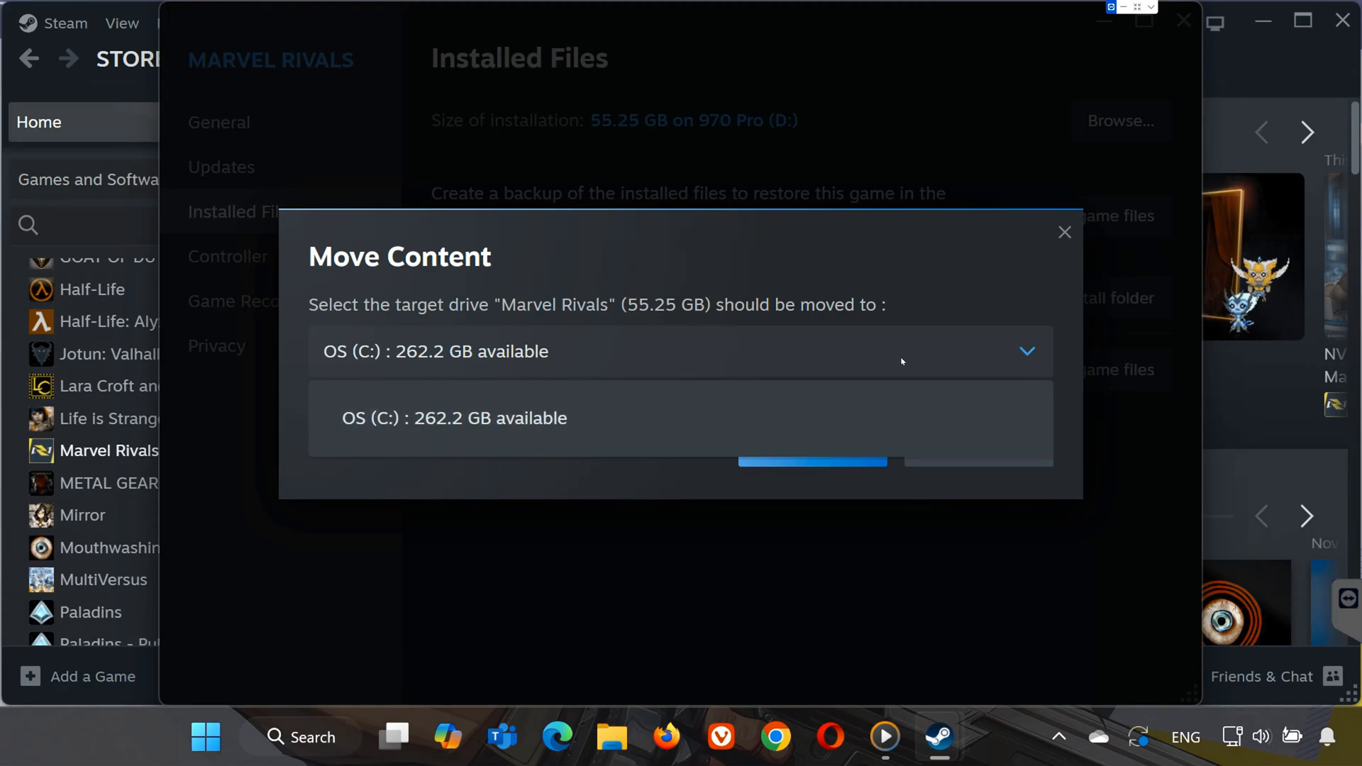
pyautogui.moveTo(661, 356)
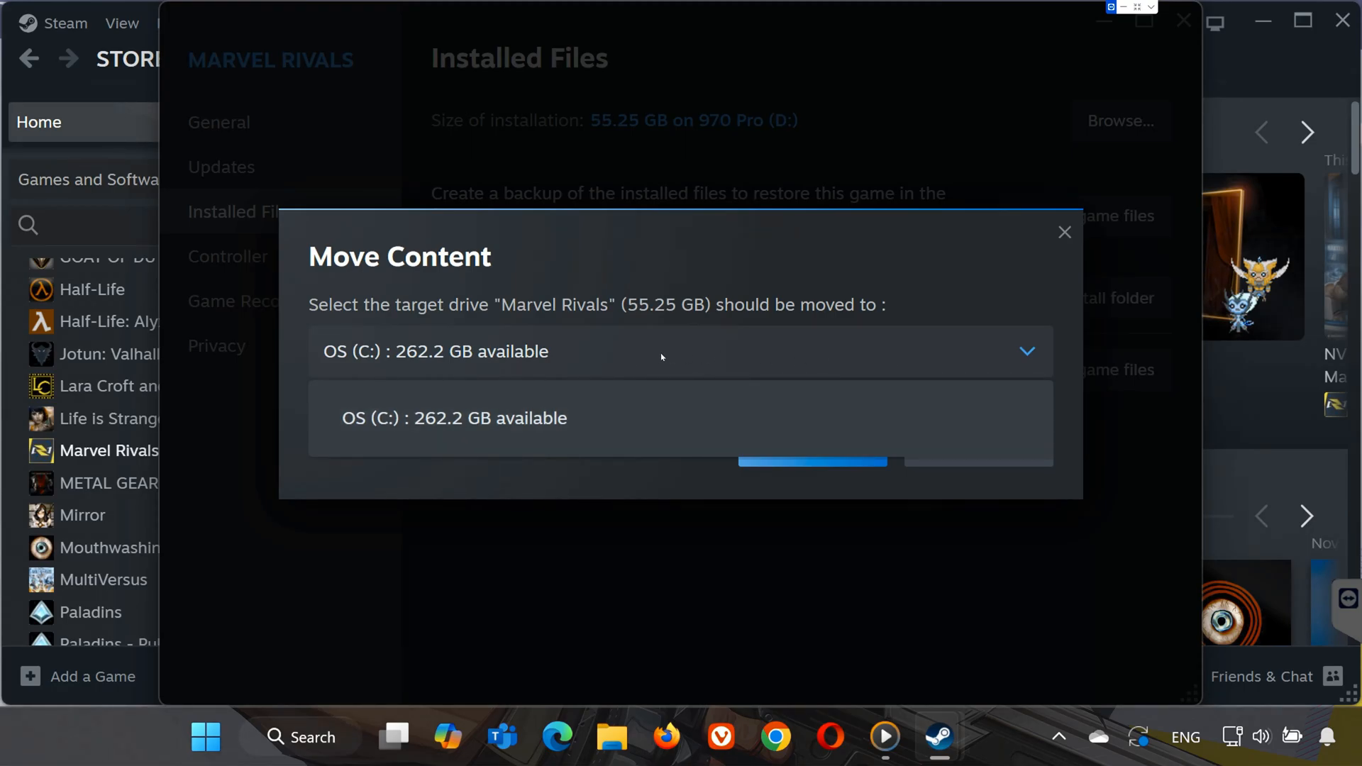
pyautogui.moveTo(823, 354)
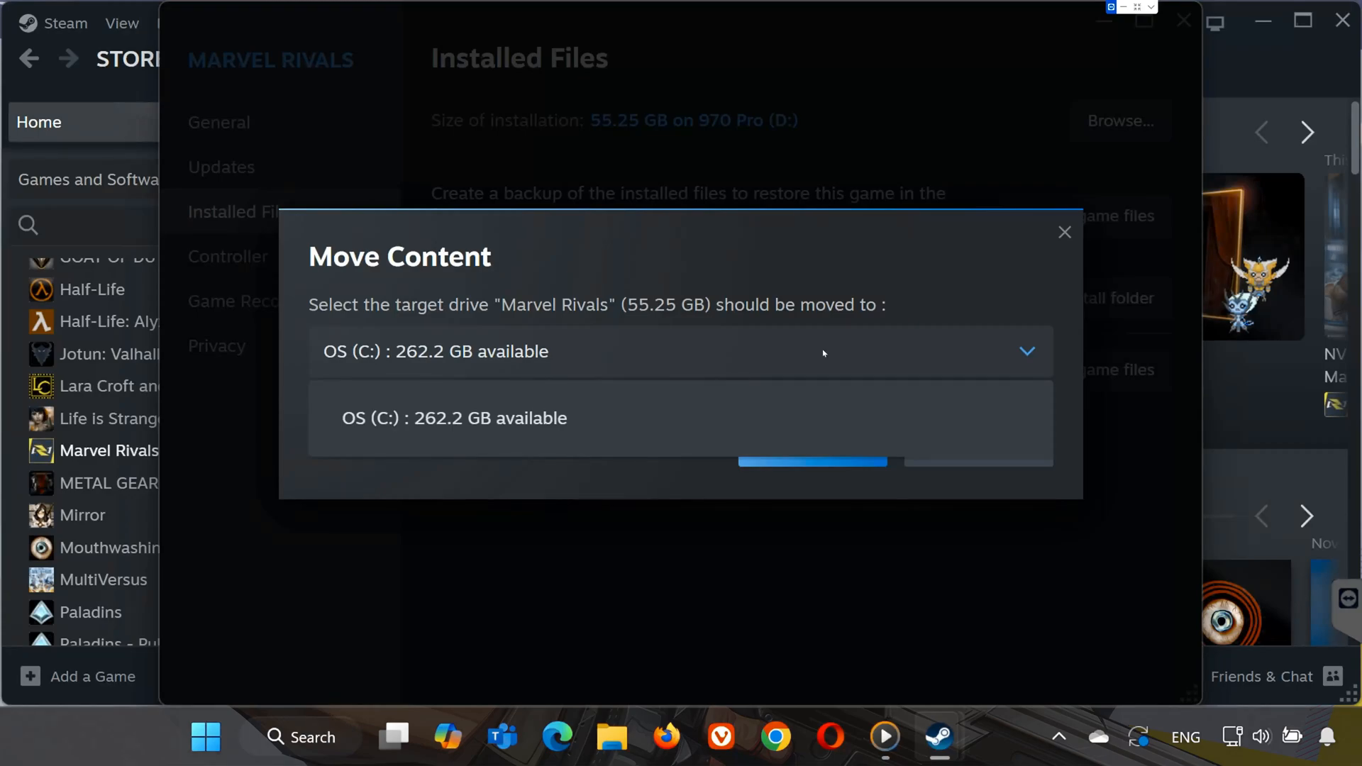
pyautogui.click(454, 418)
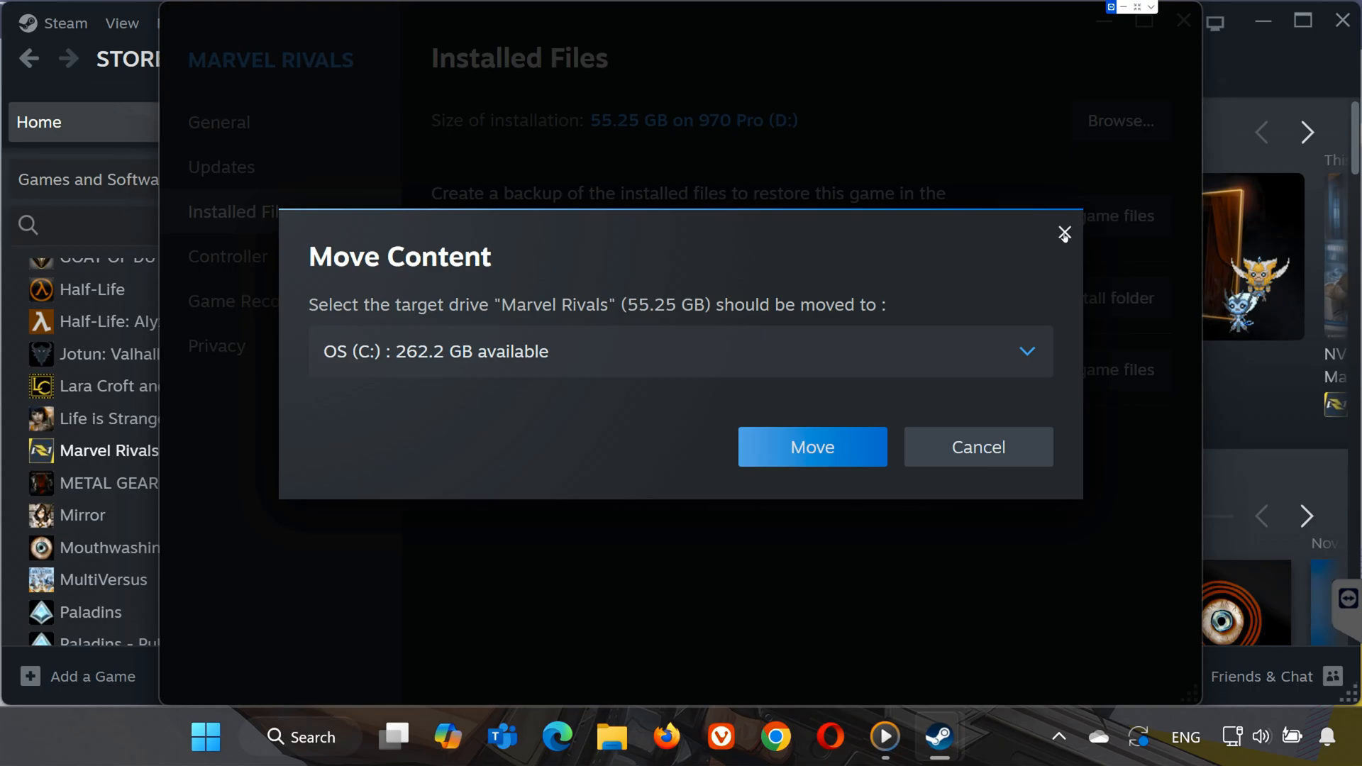
pyautogui.click(1064, 234)
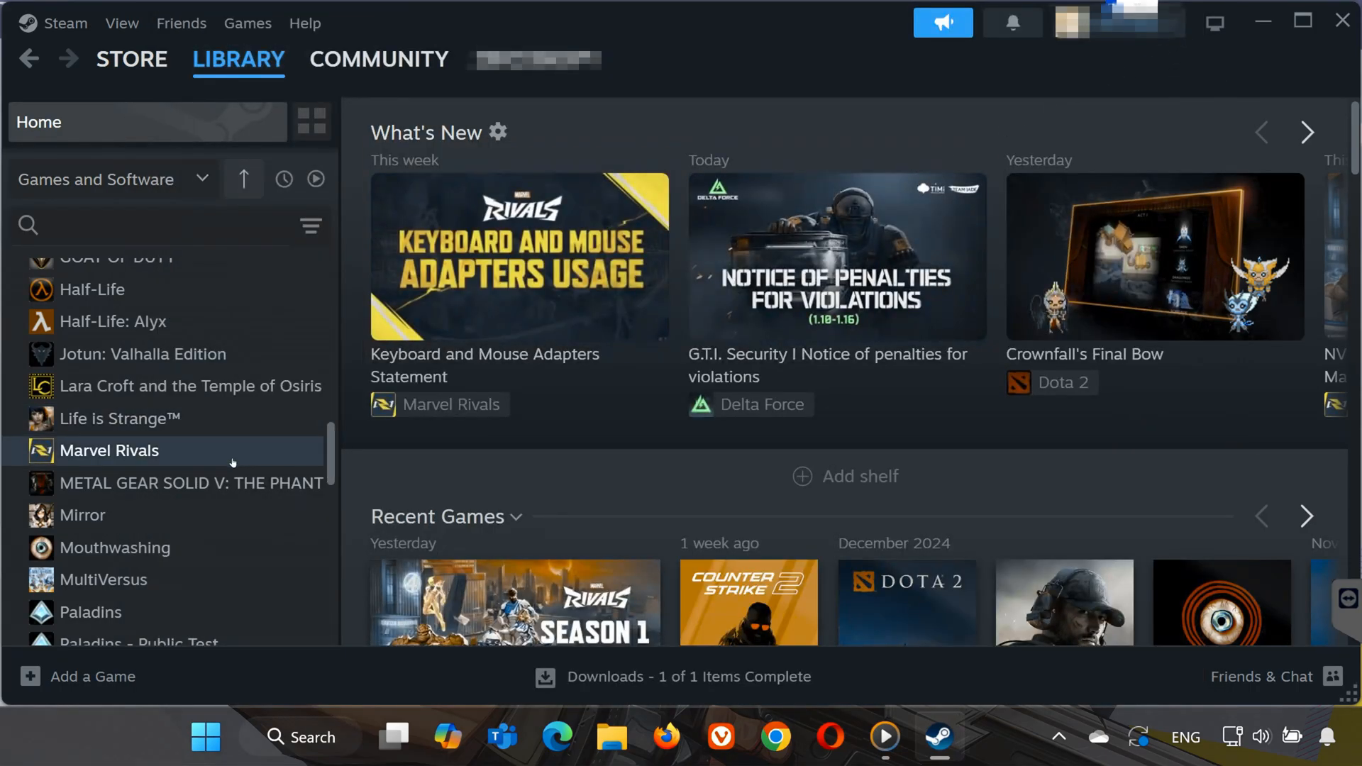
pyautogui.moveTo(561, 427)
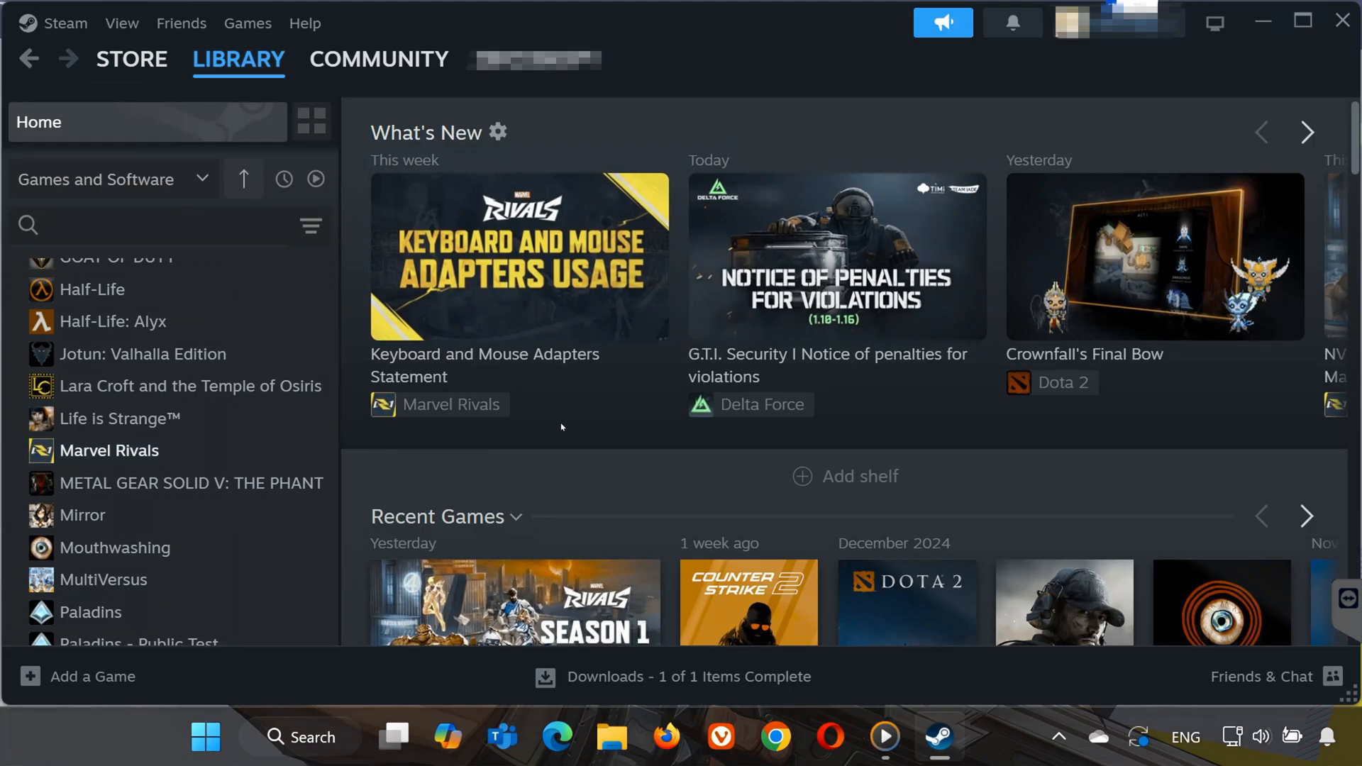
pyautogui.moveTo(465, 437)
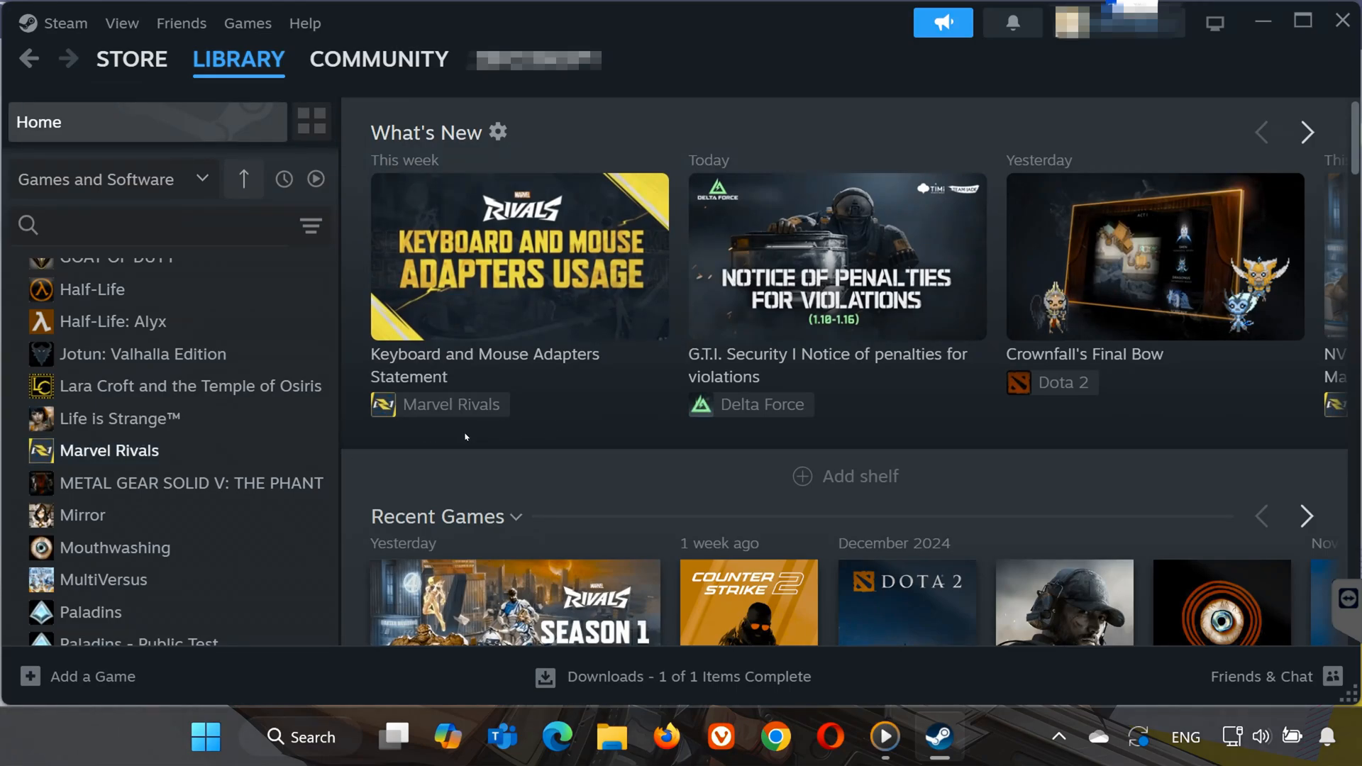
# Start verifying the integrity of Marvel Rivals' game files from Installed Files
pyautogui.rightClick(108, 450)
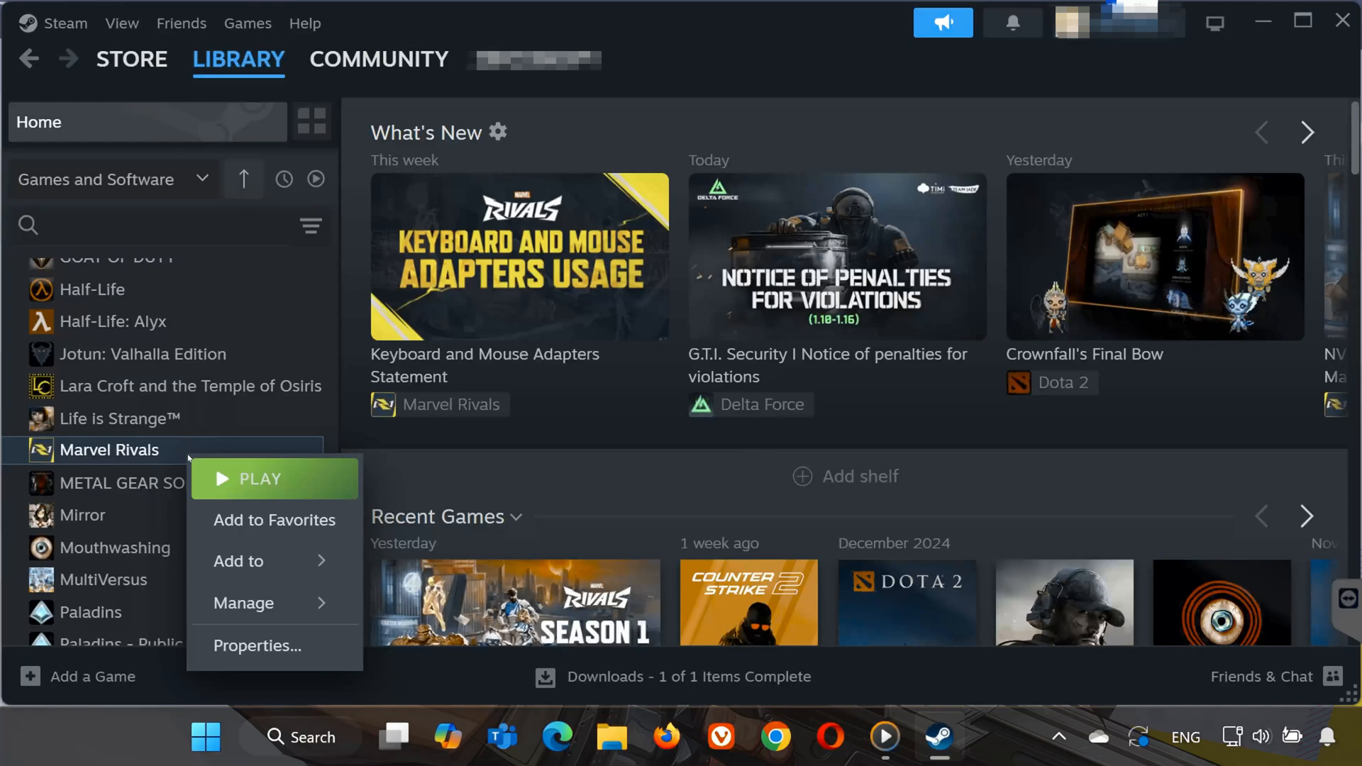
pyautogui.click(255, 646)
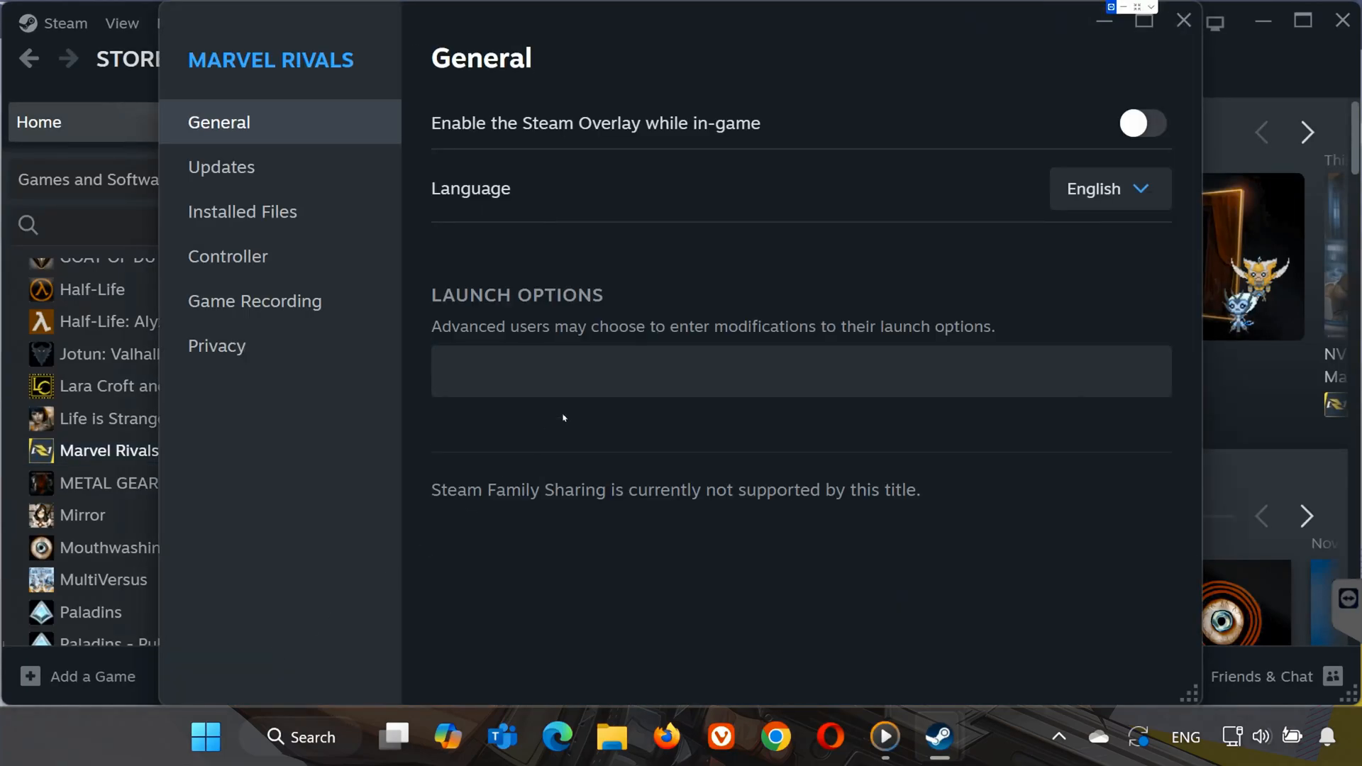
pyautogui.click(242, 211)
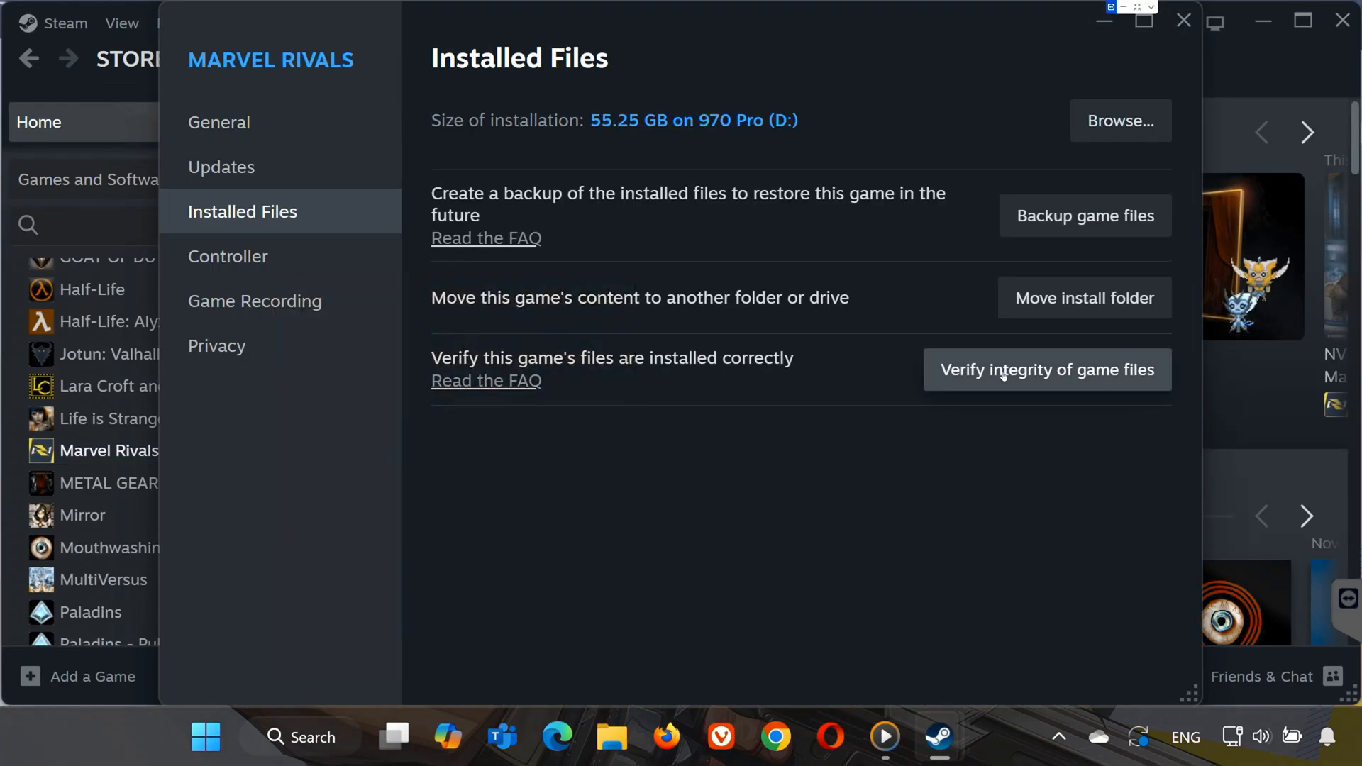
pyautogui.click(1045, 369)
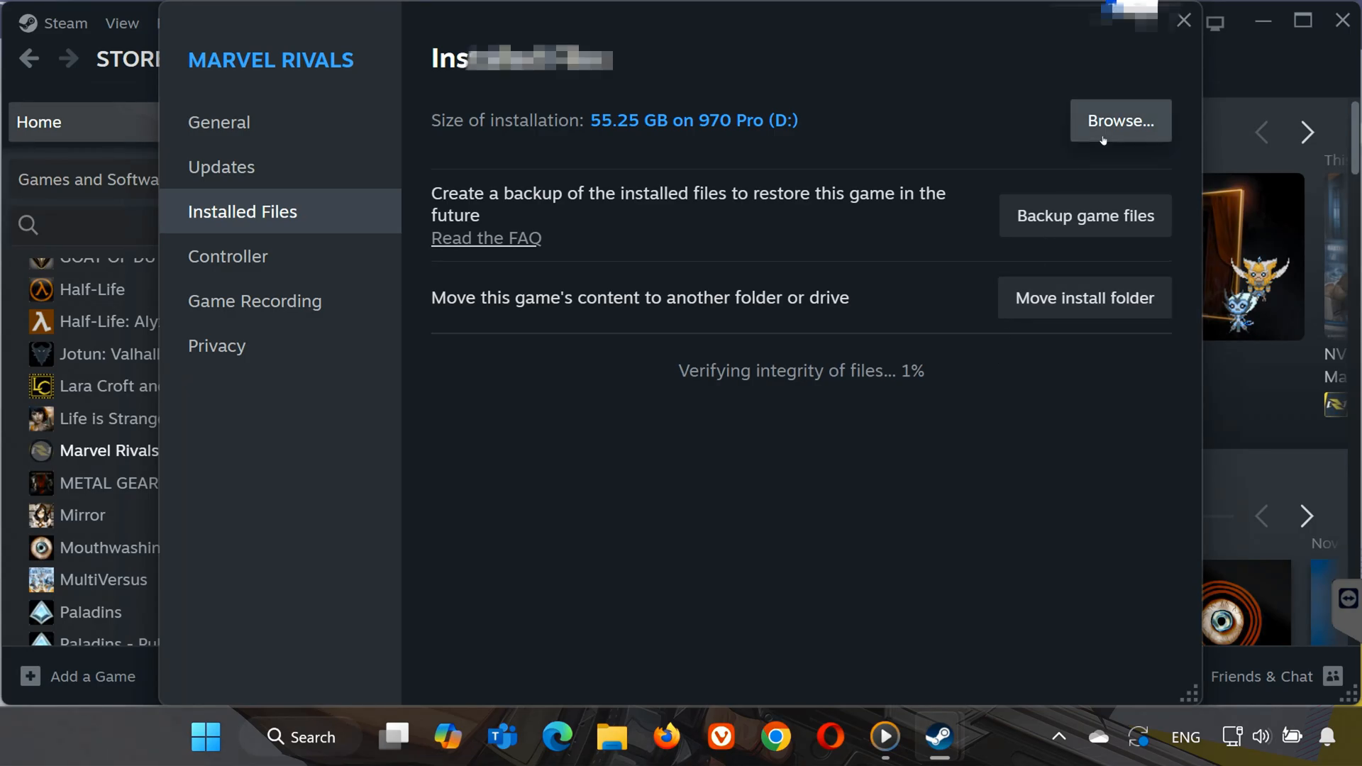
# Close the properties window, minimize Steam, and bring up the Start menu
pyautogui.click(1183, 20)
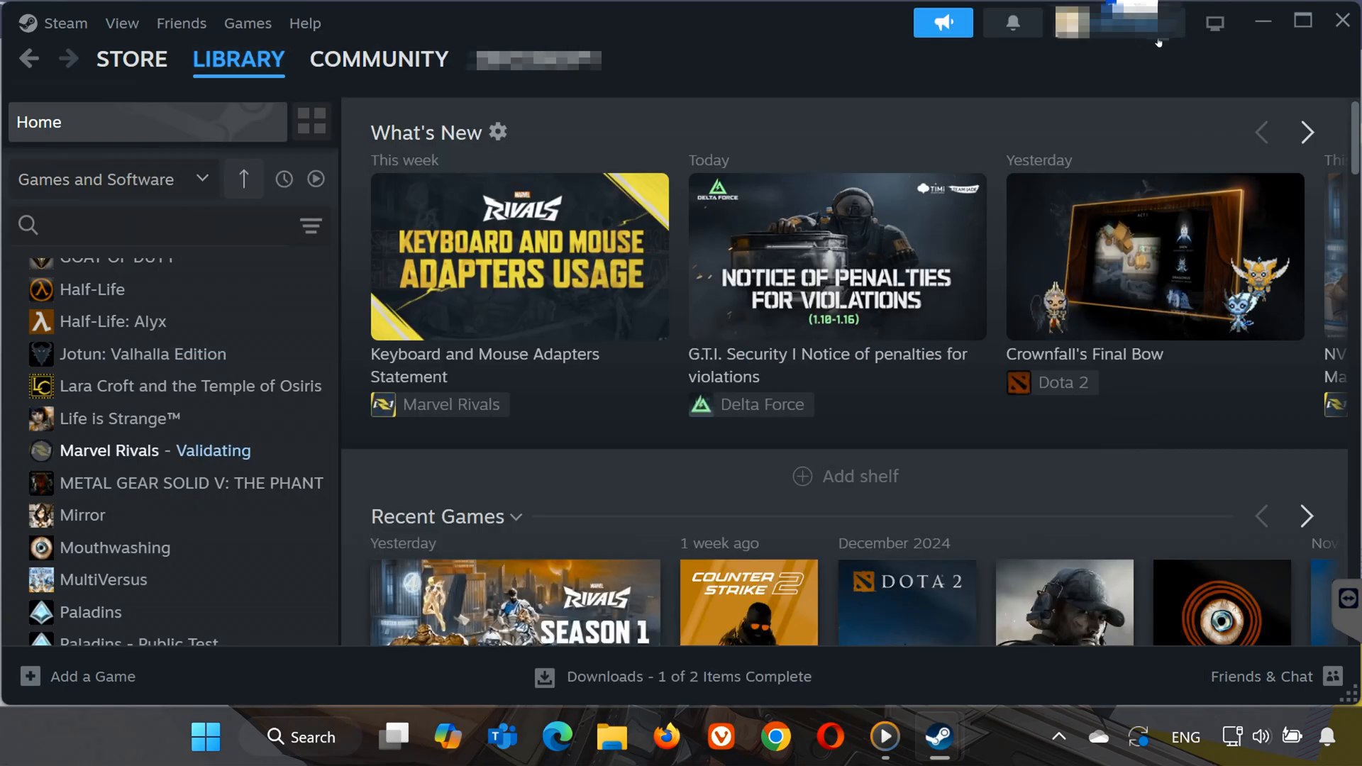
pyautogui.click(1260, 21)
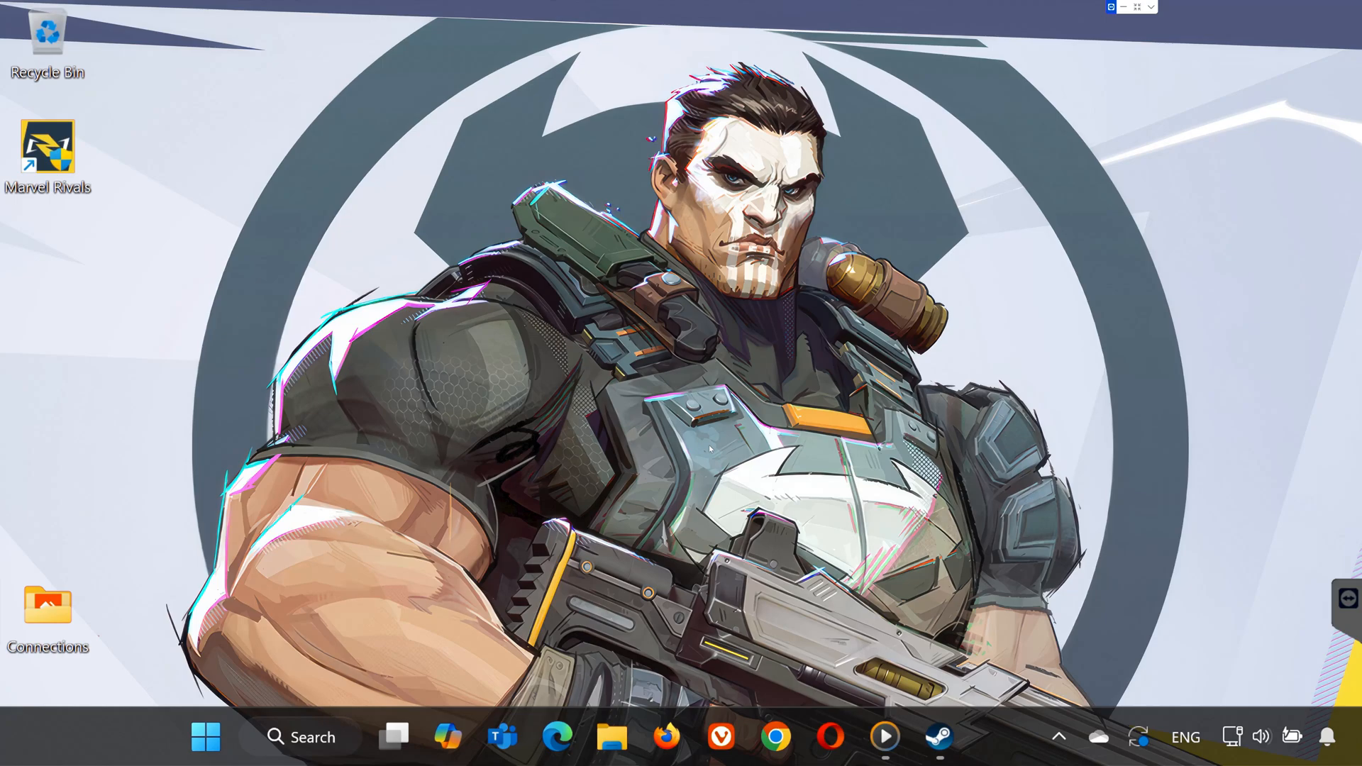
pyautogui.click(205, 736)
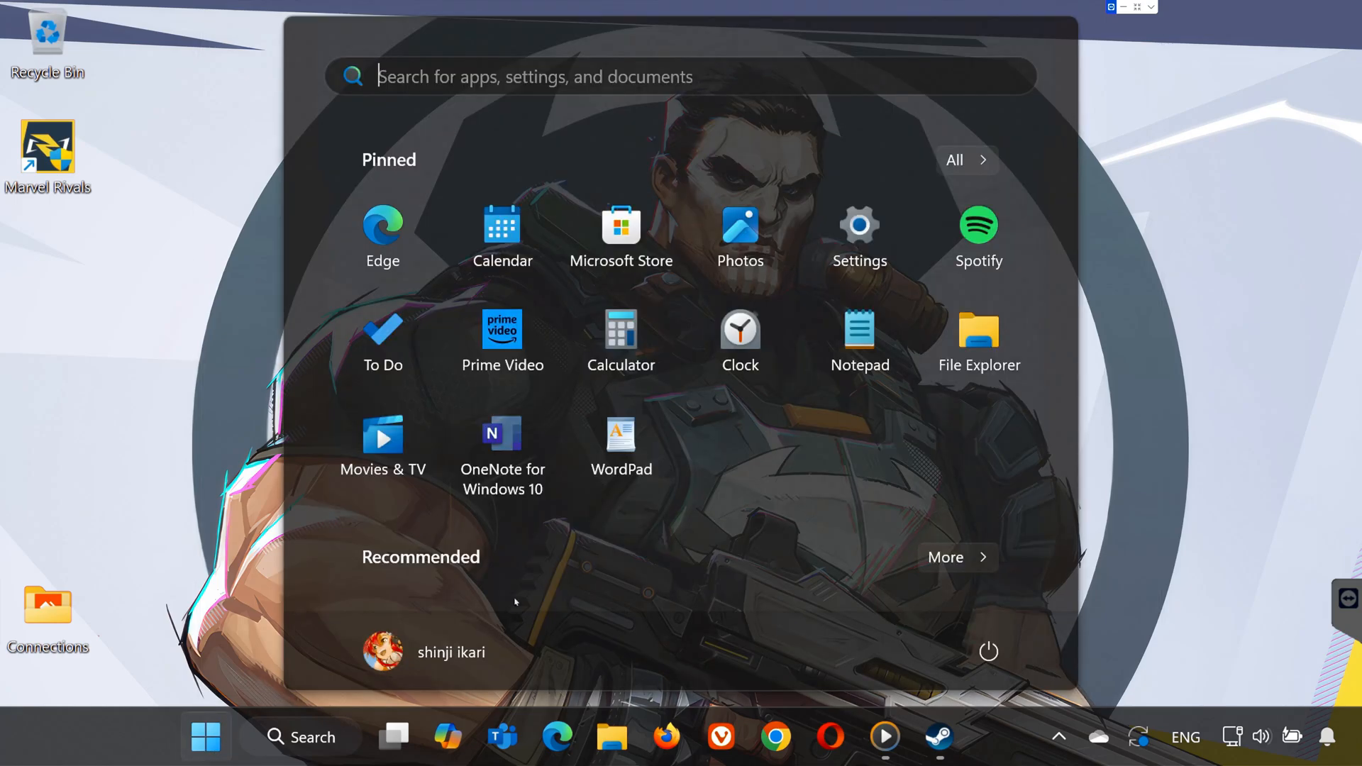
# Open the Gaming > Game Mode page in Windows Settings to confirm it's on
pyautogui.click(858, 226)
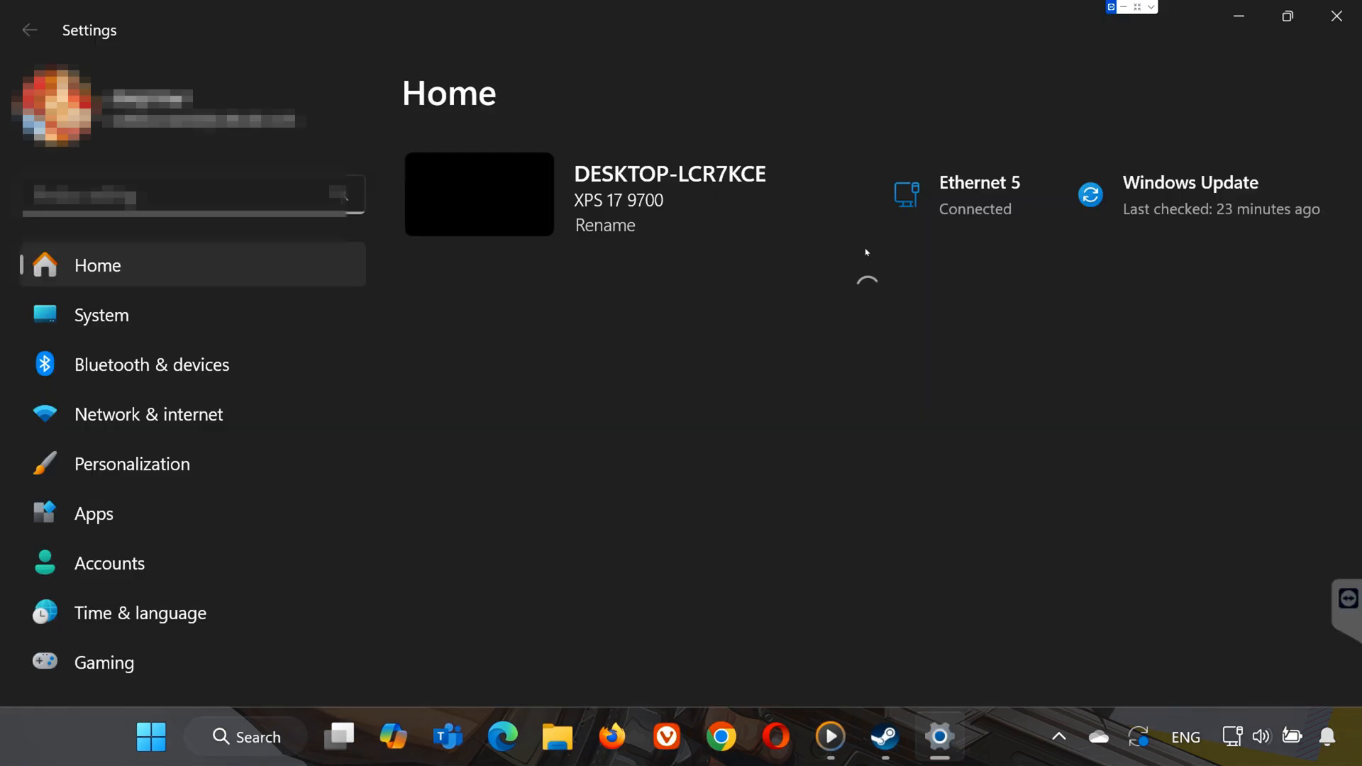
pyautogui.click(103, 661)
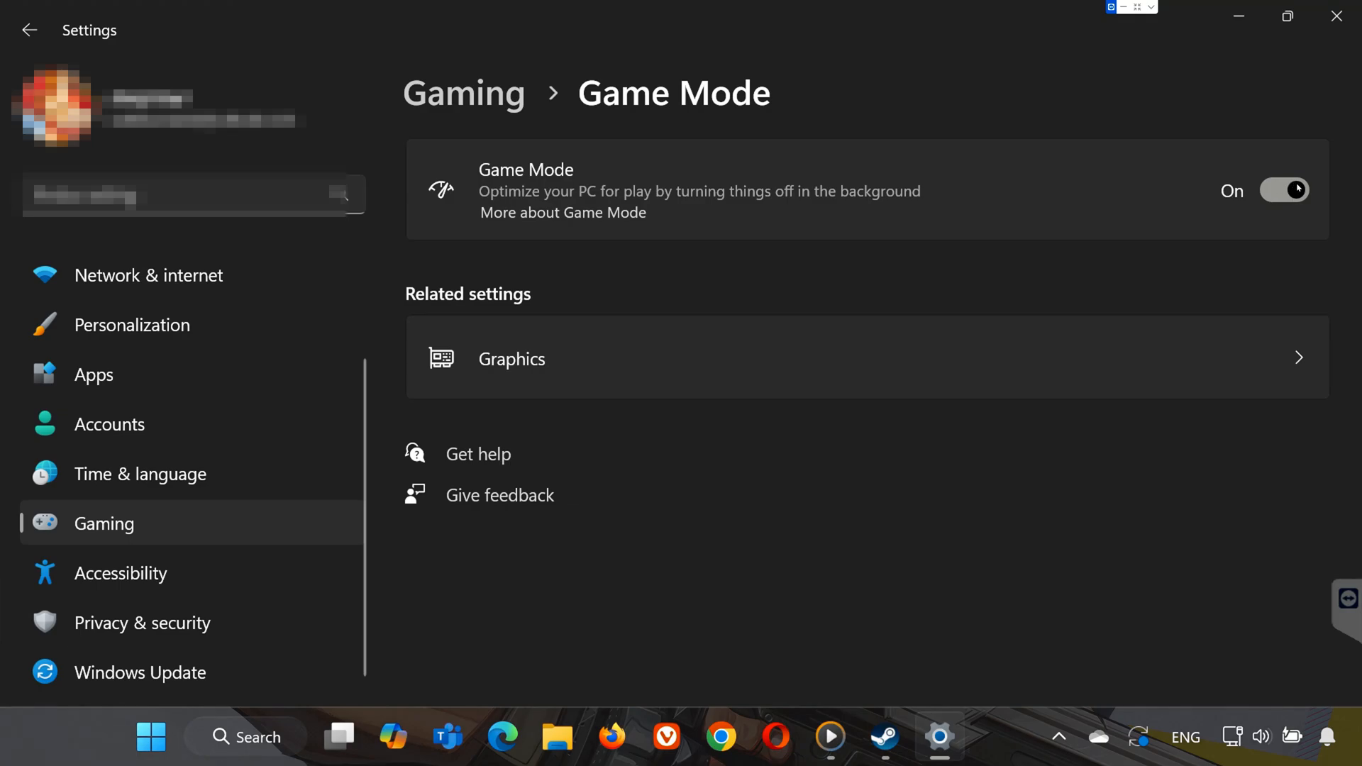
pyautogui.moveTo(1300, 187)
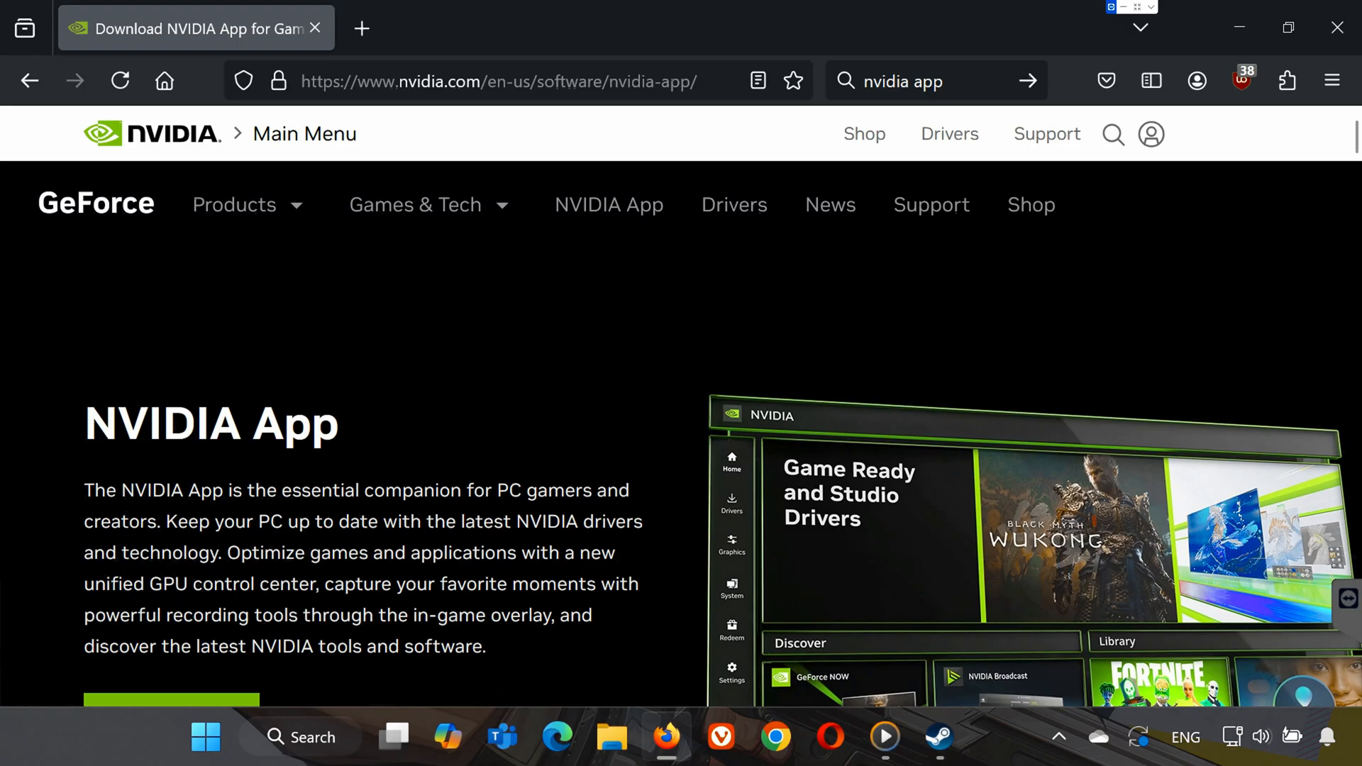
# Open the NVIDIA App from its nvidia.com download page
pyautogui.click(171, 306)
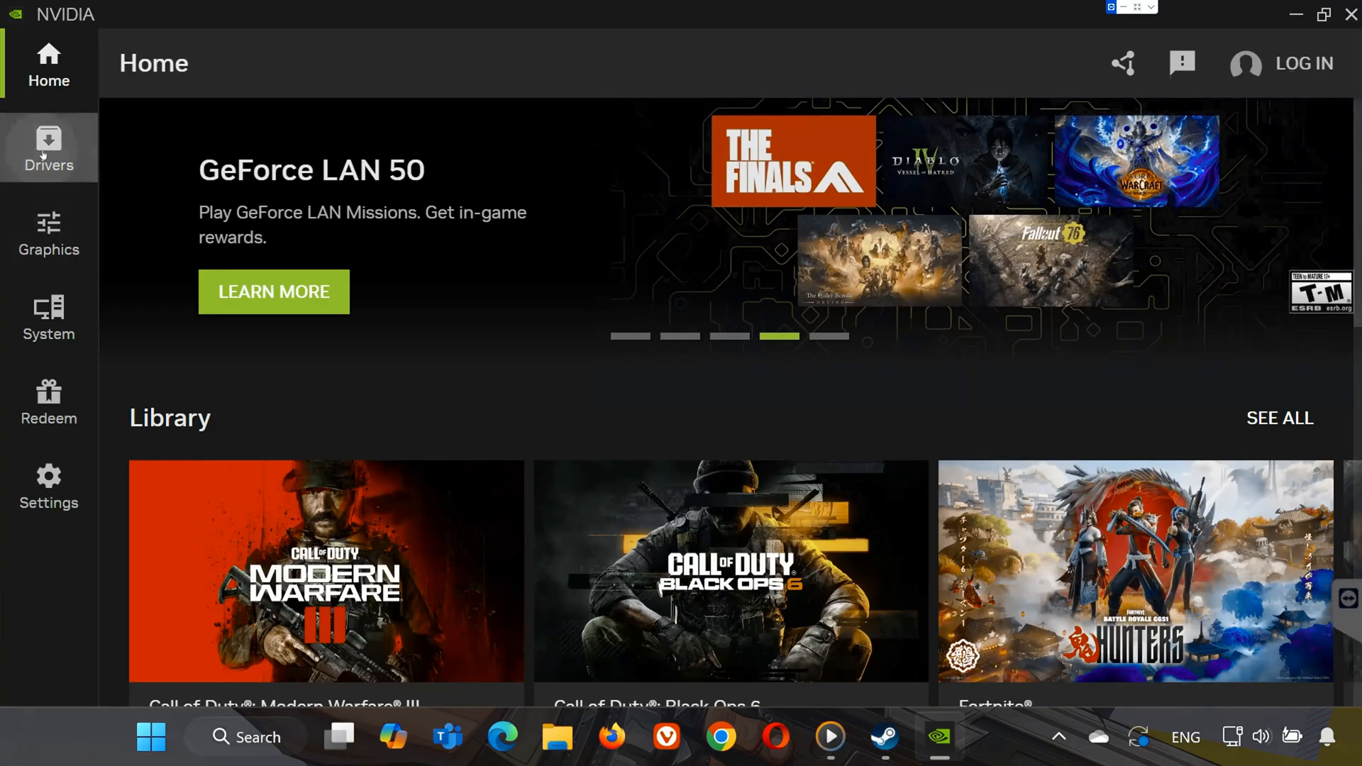
# Confirm Game Ready Driver 566.36 is current, then open Marvel Rivals' Settings
pyautogui.click(48, 148)
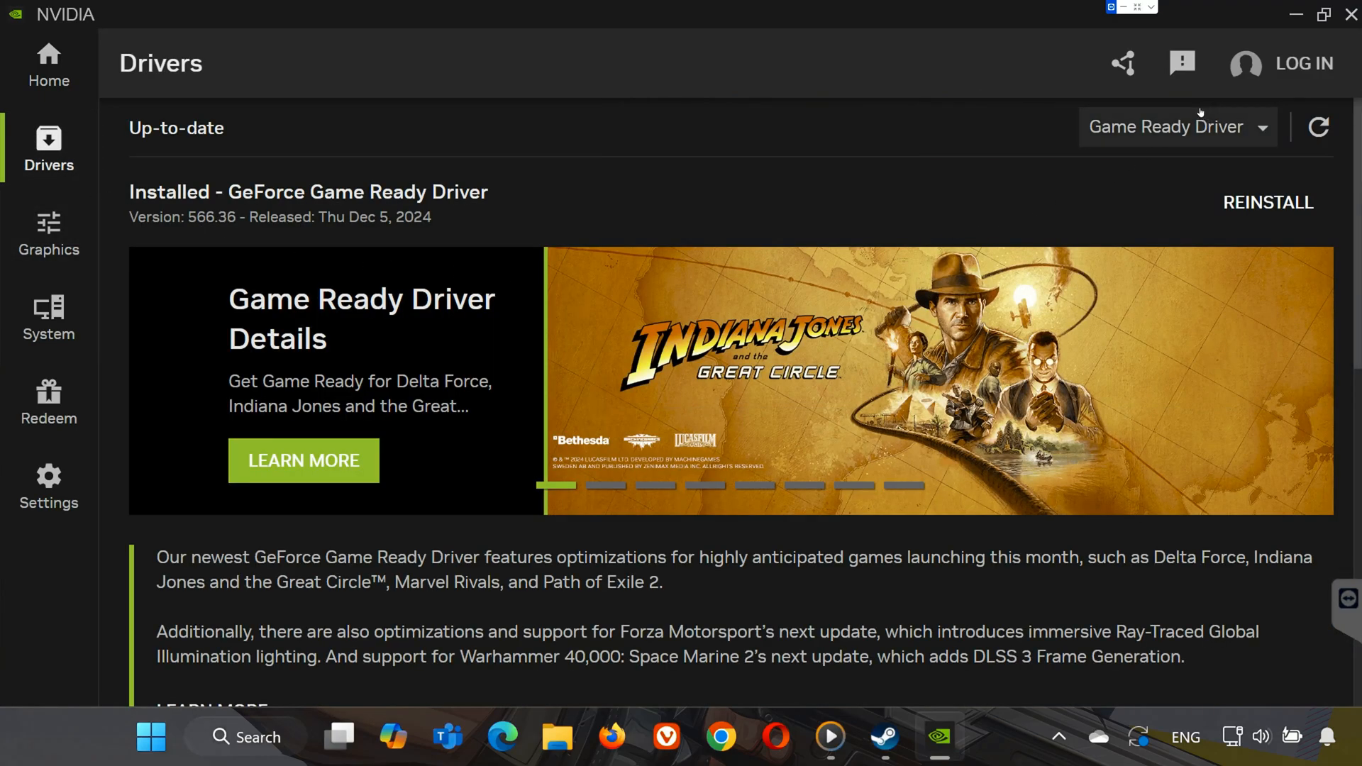
pyautogui.click(1176, 127)
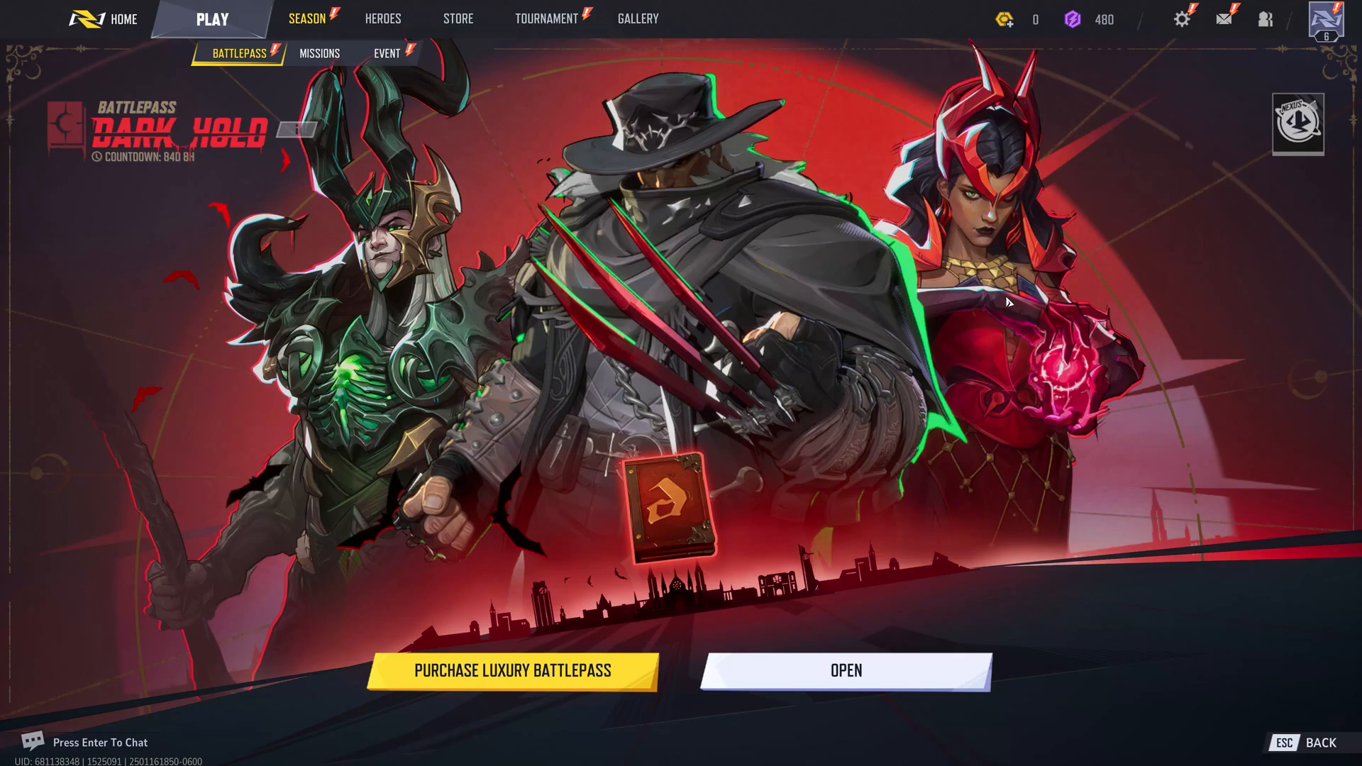
pyautogui.press('Escape')
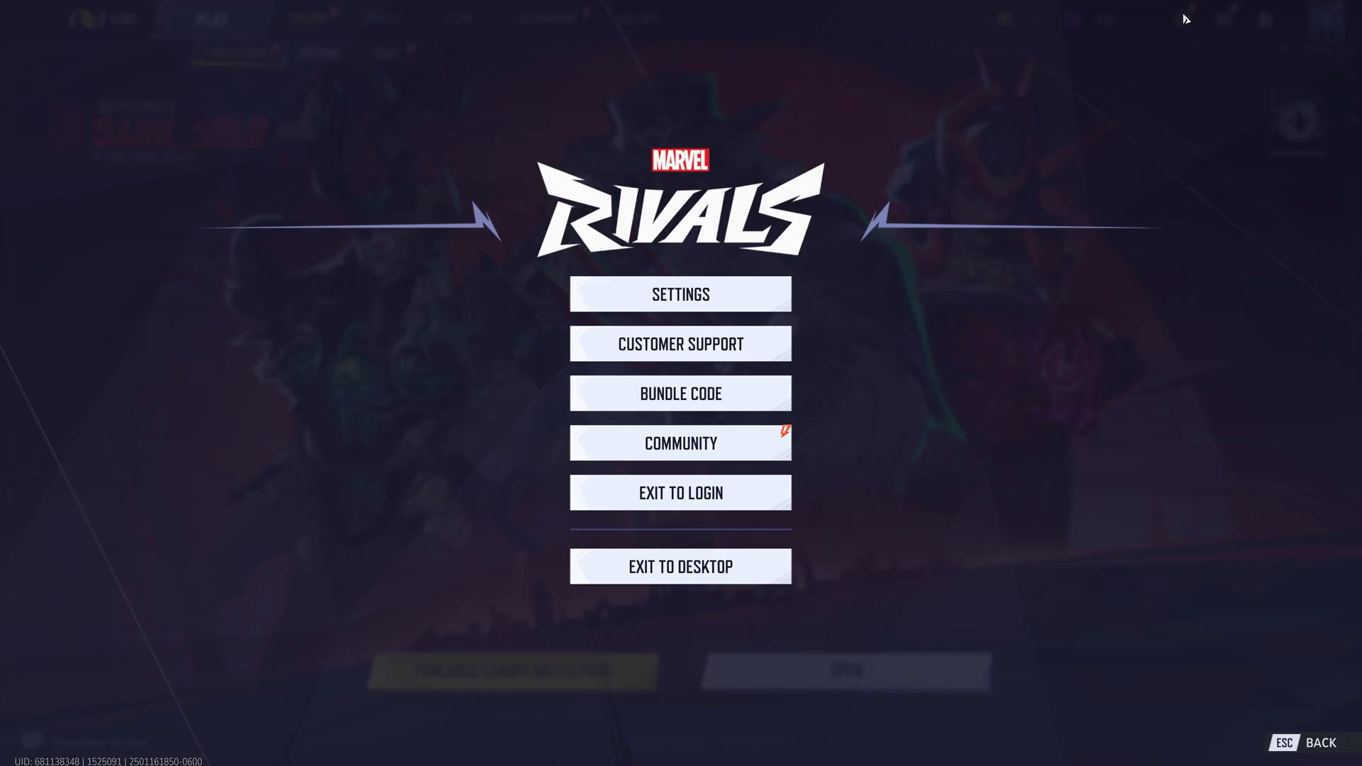
pyautogui.click(680, 293)
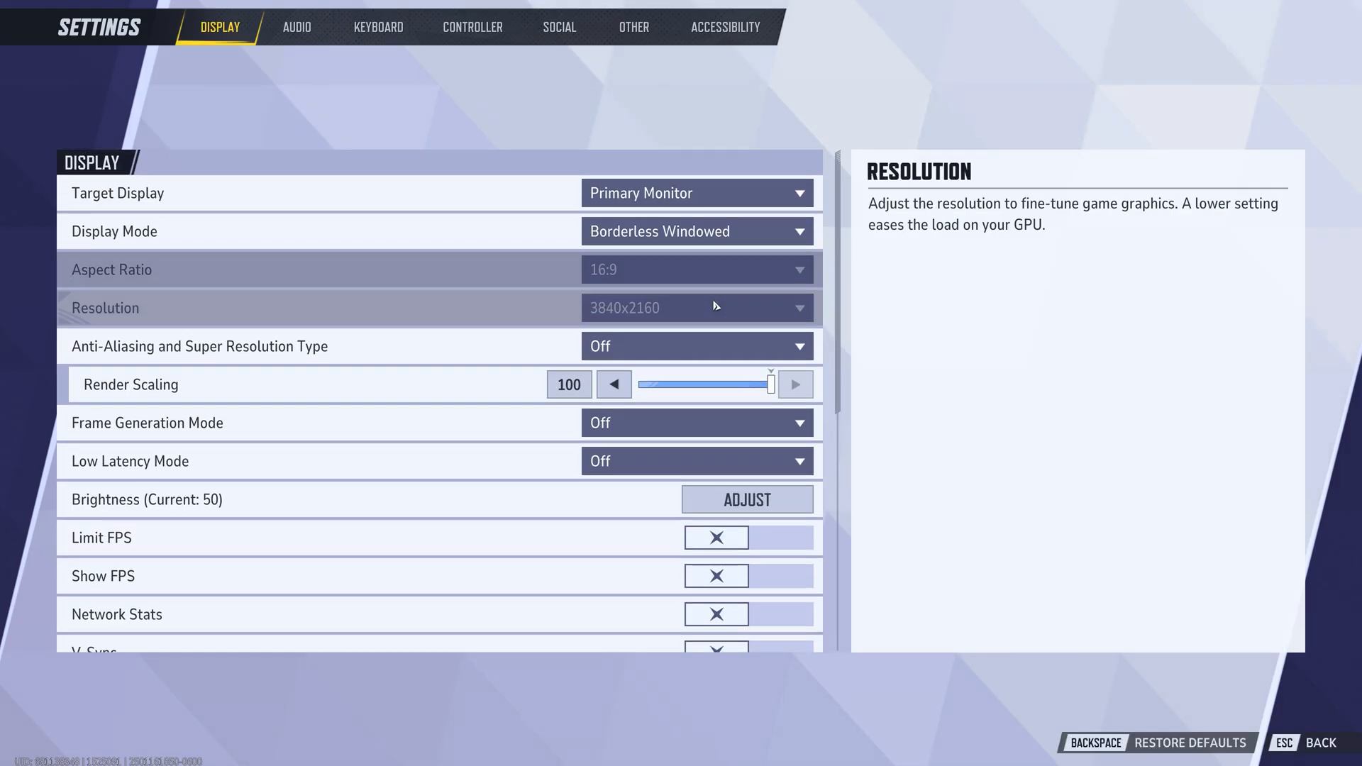
# Set Display Mode to Fullscreen and keep Anti-Aliasing and Super Resolution Off
pyautogui.click(696, 232)
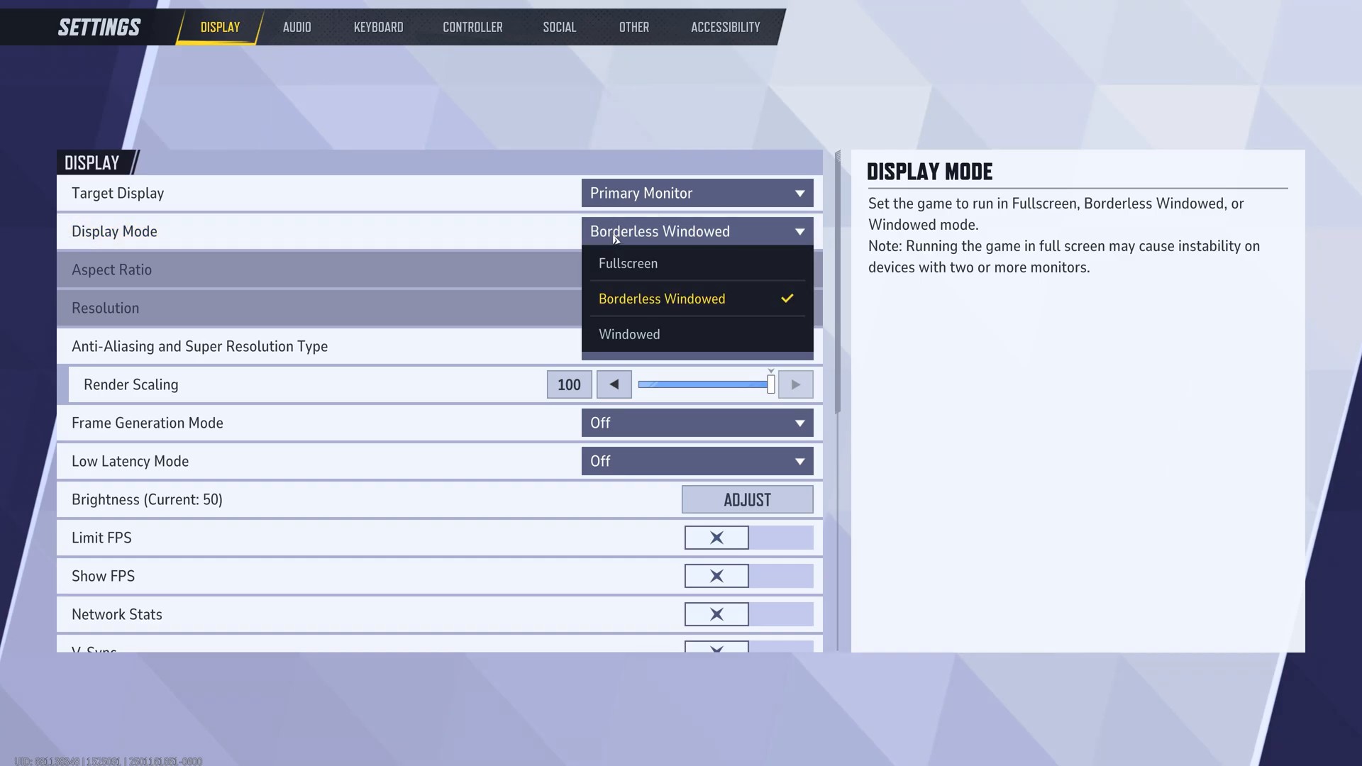
pyautogui.click(627, 264)
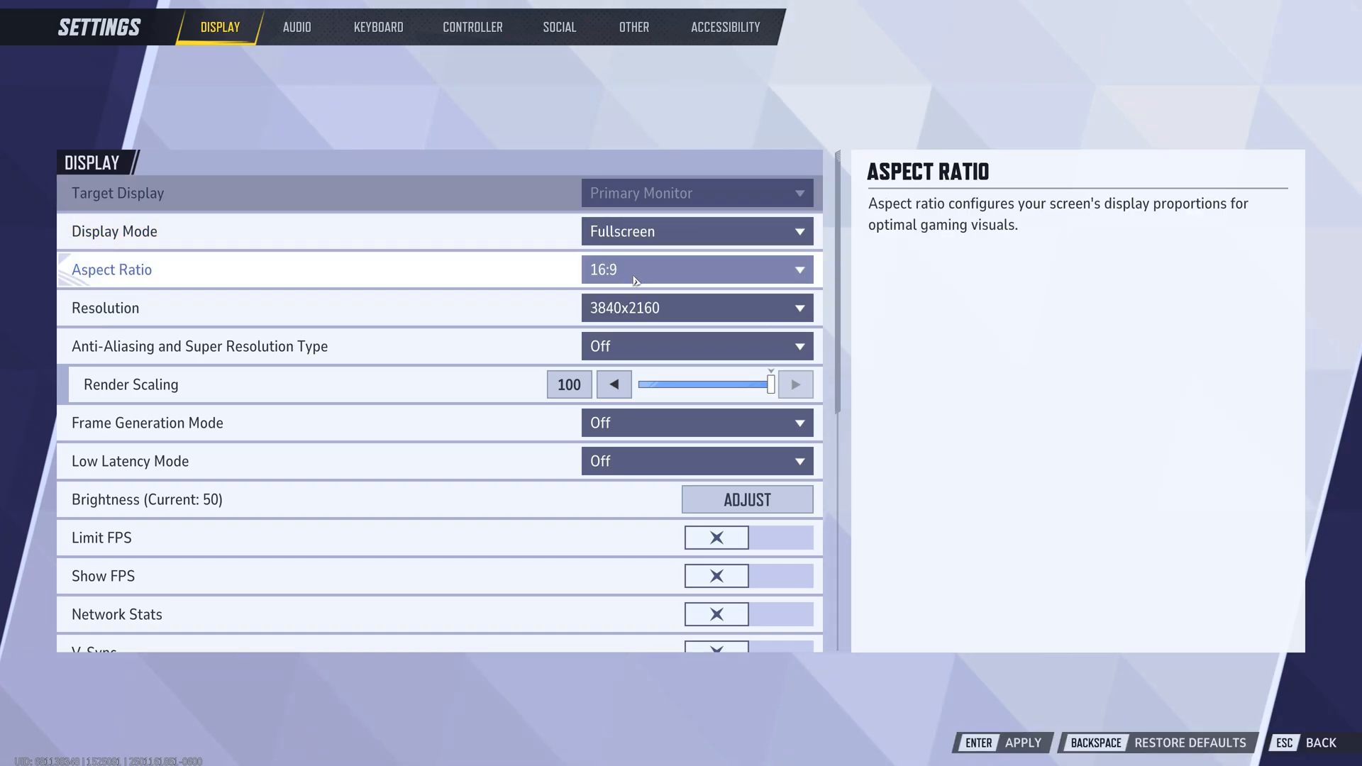
pyautogui.click(696, 345)
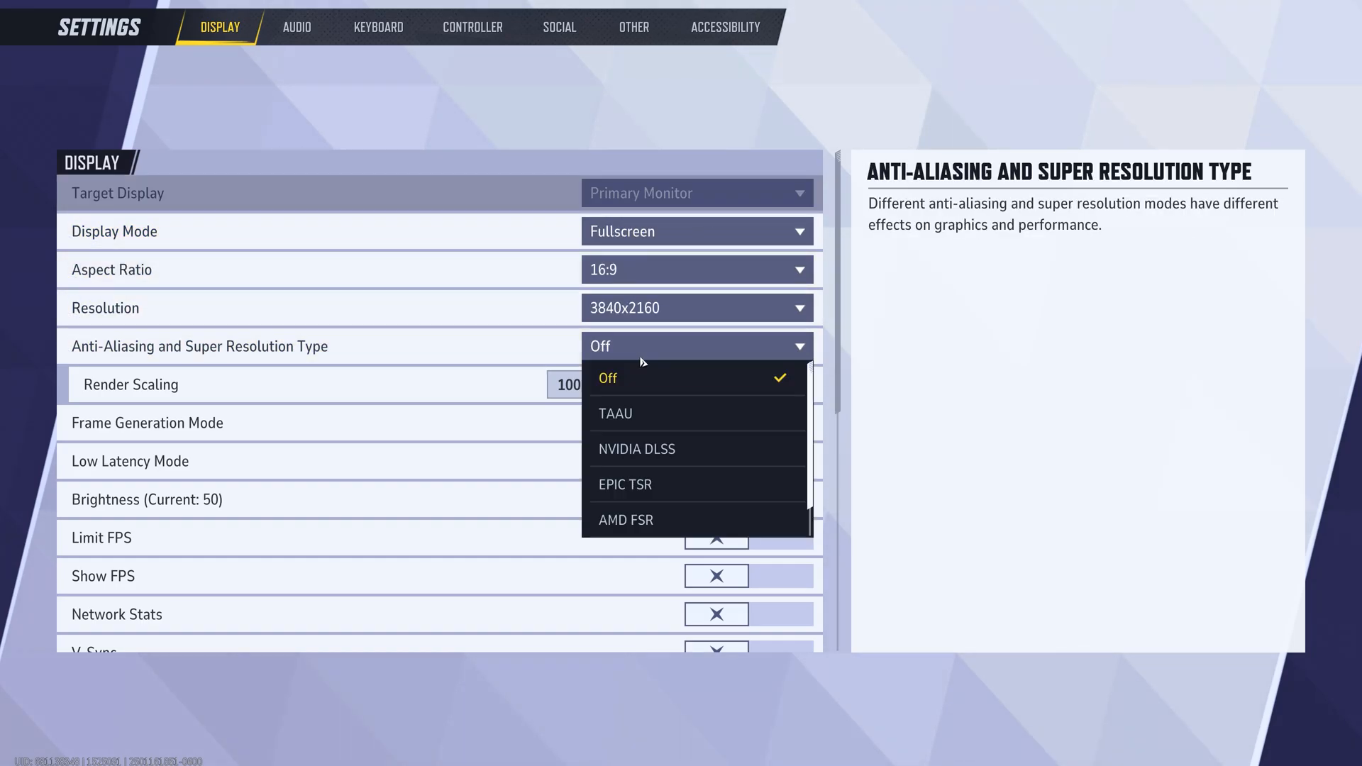
pyautogui.moveTo(638, 378)
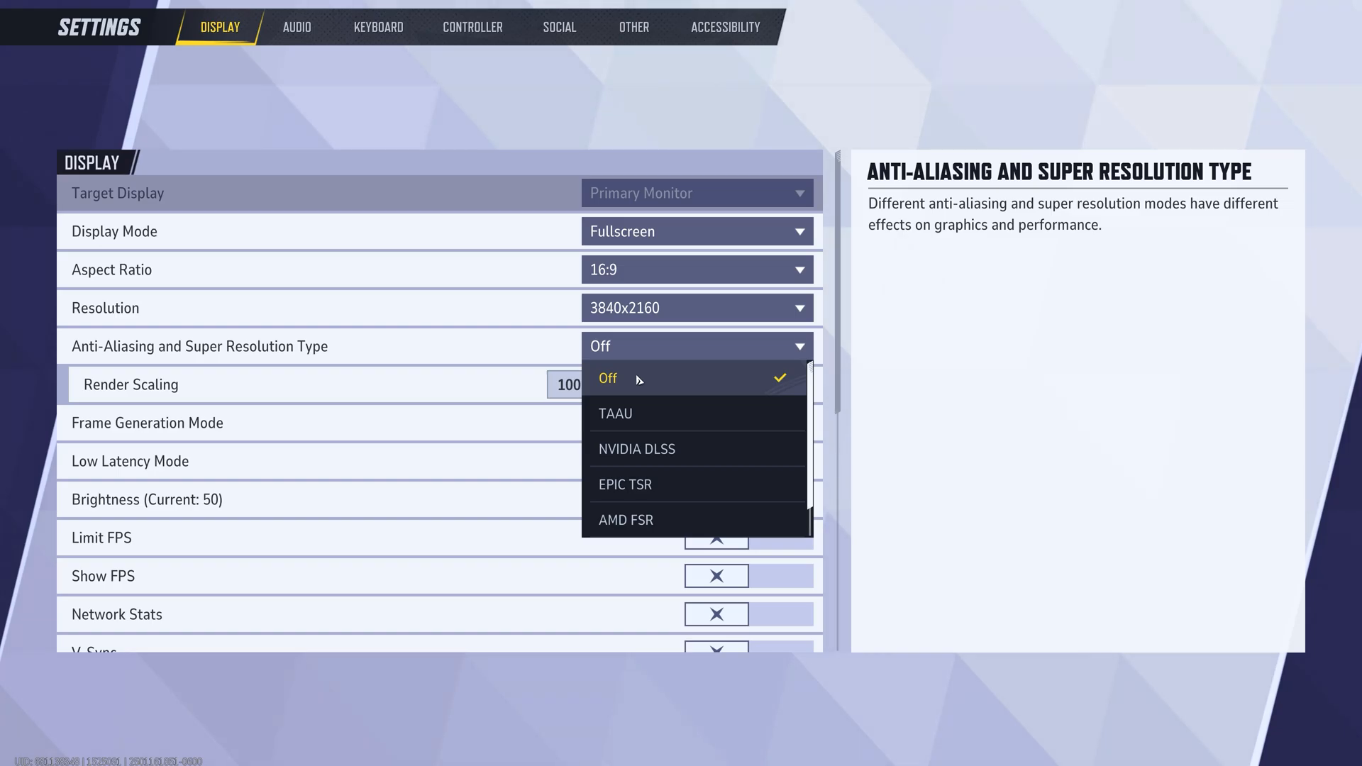
pyautogui.click(608, 378)
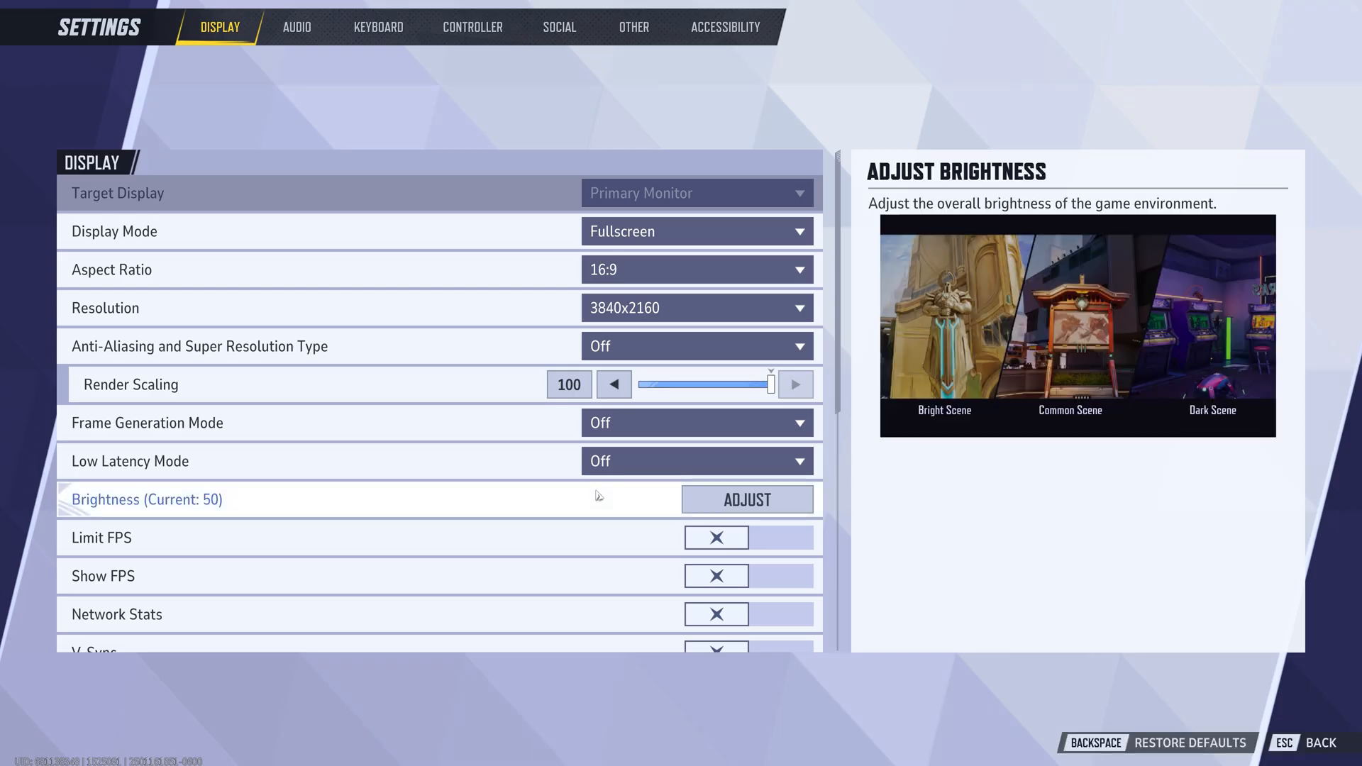
pyautogui.moveTo(608, 494)
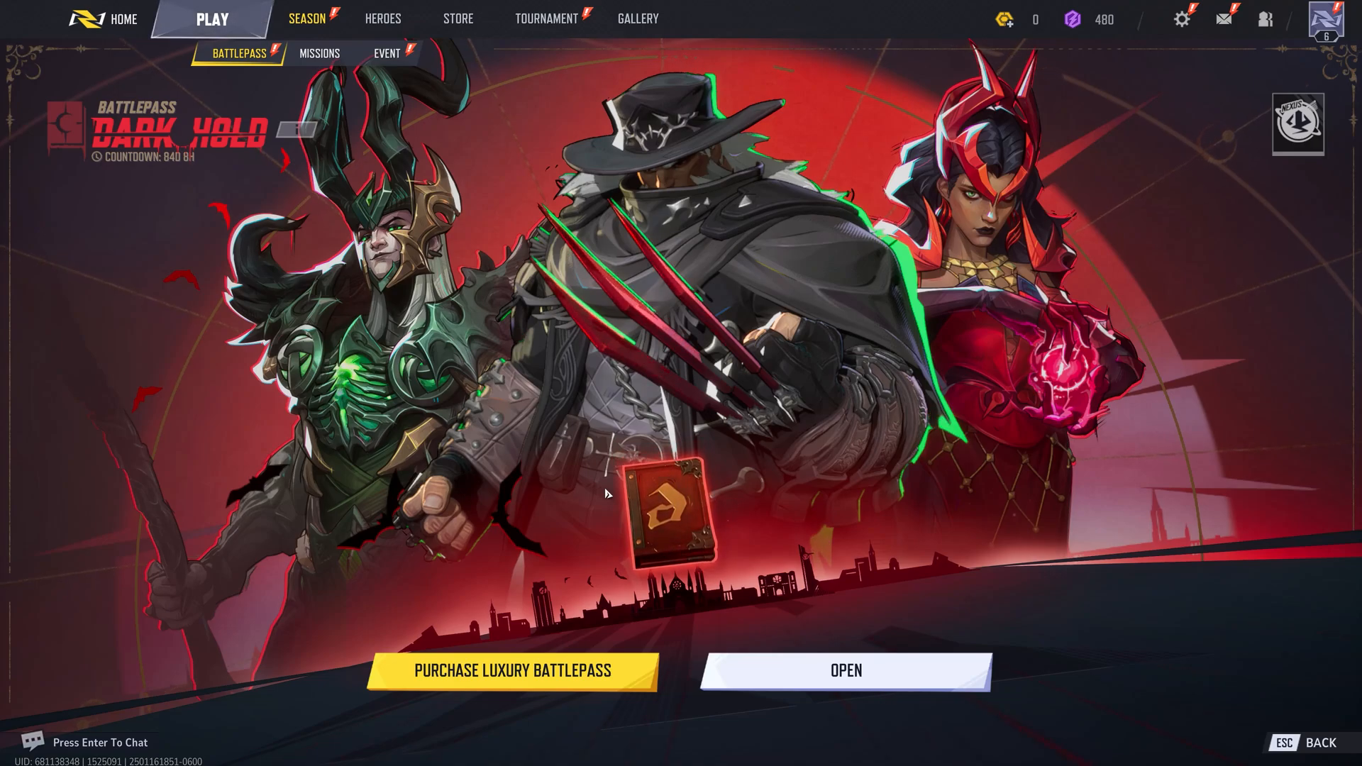
pyautogui.moveTo(647, 482)
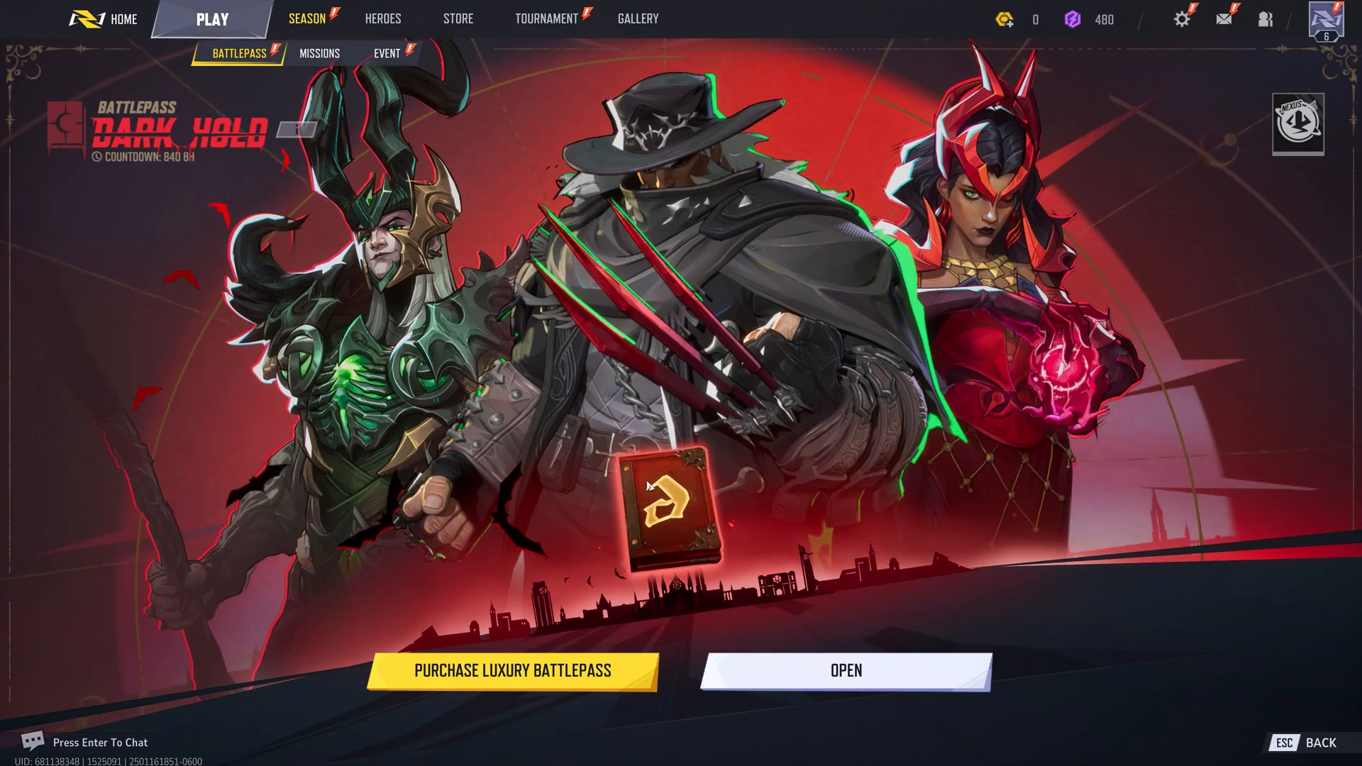